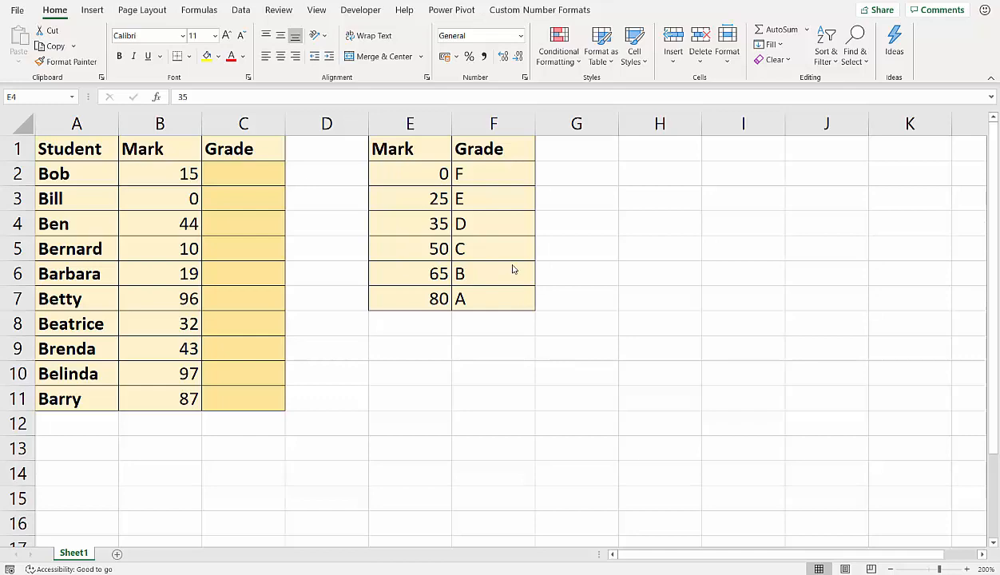
mouse_move(715, 389)
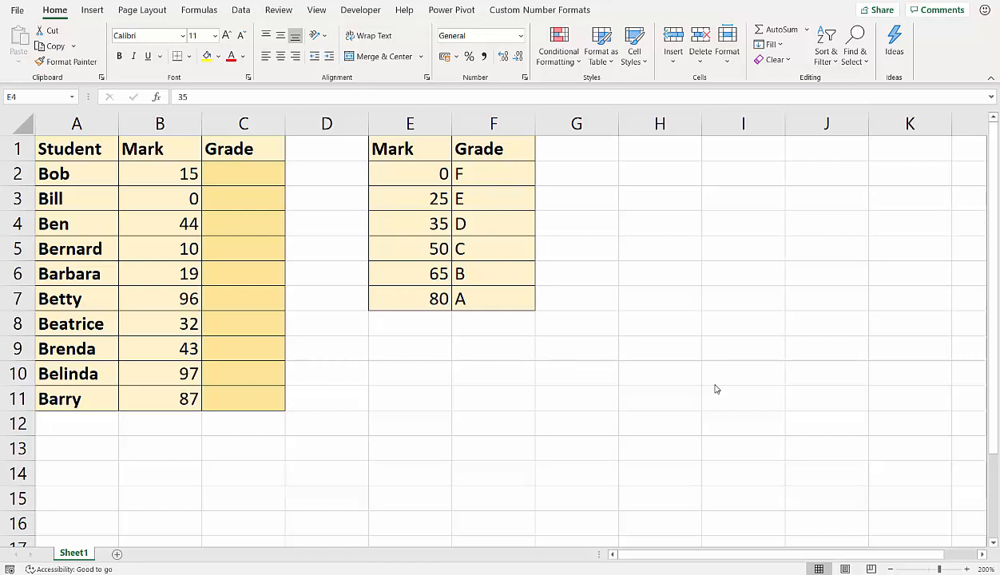
mouse_move(243, 279)
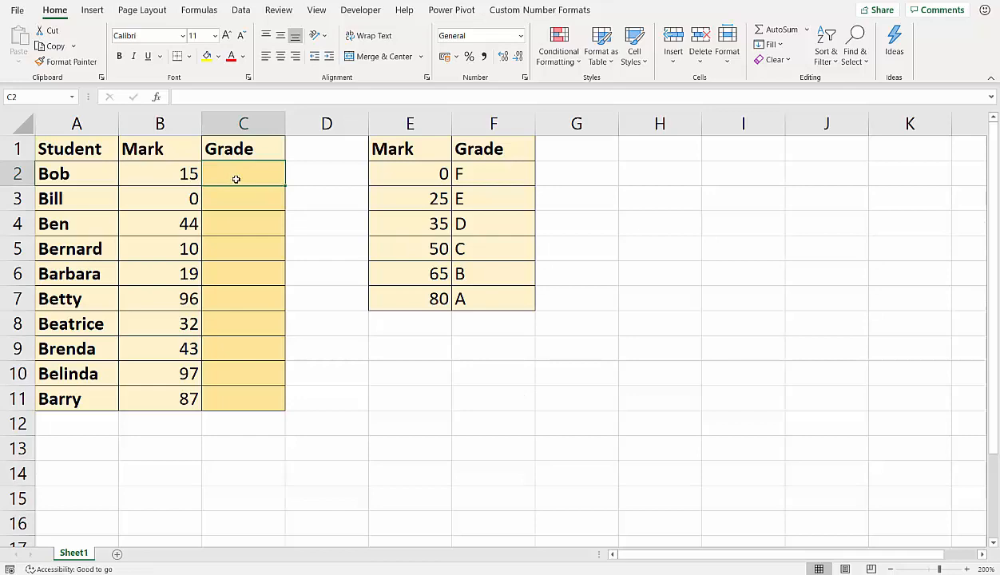
Start C2's nested IF: B2 at least $E$7 (80) returns grade A from $F$7
text(=i)
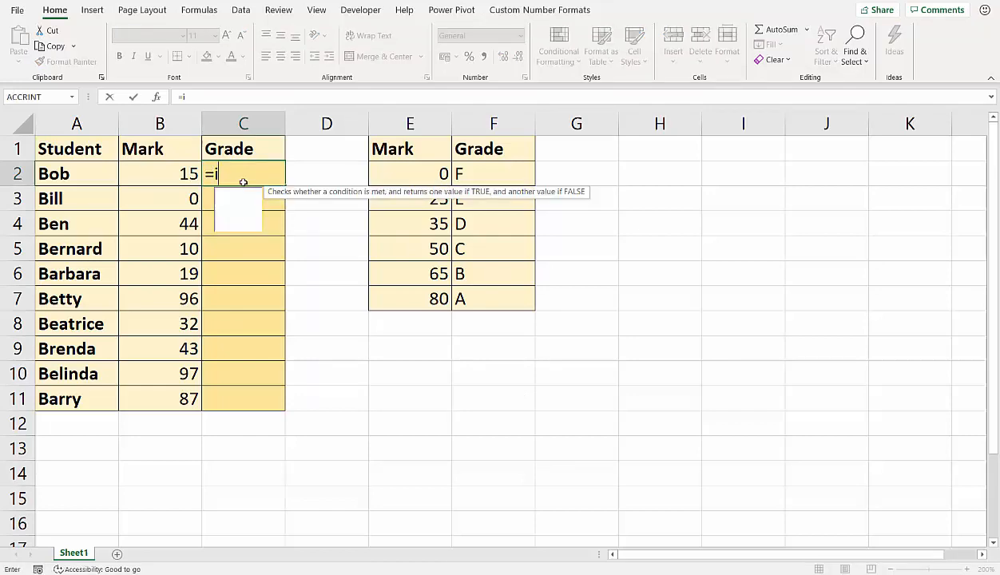
text(f()
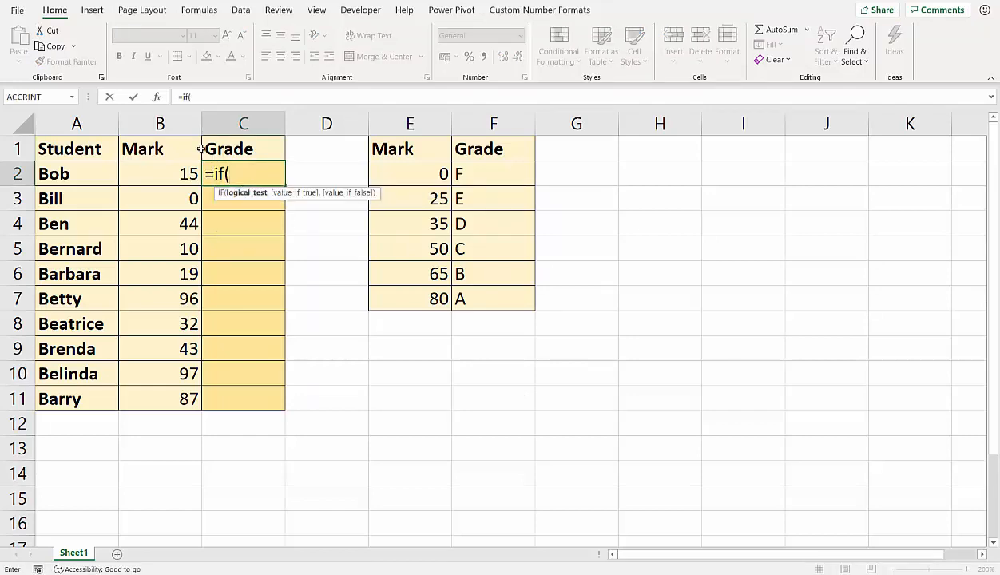
click(159, 173)
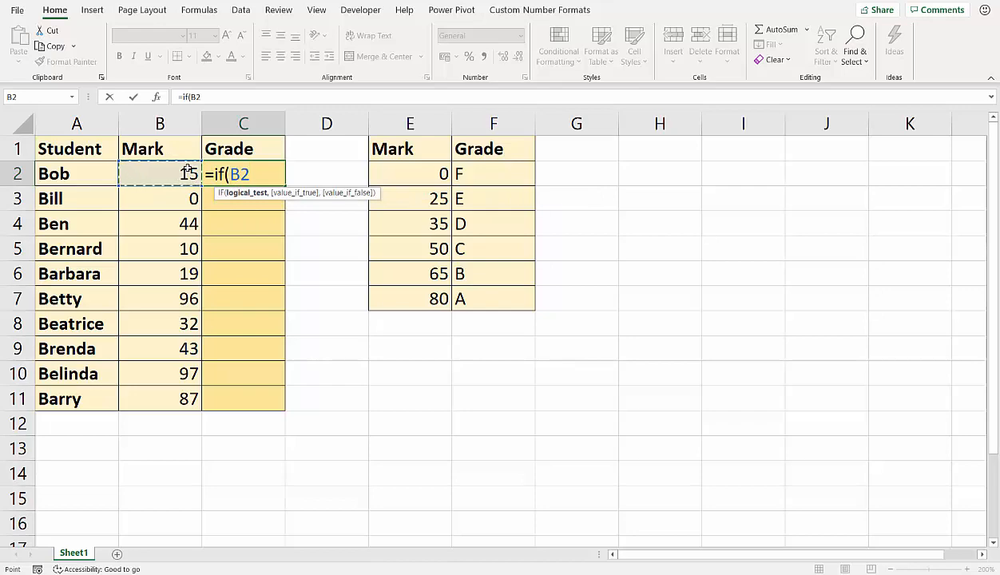
text(>)
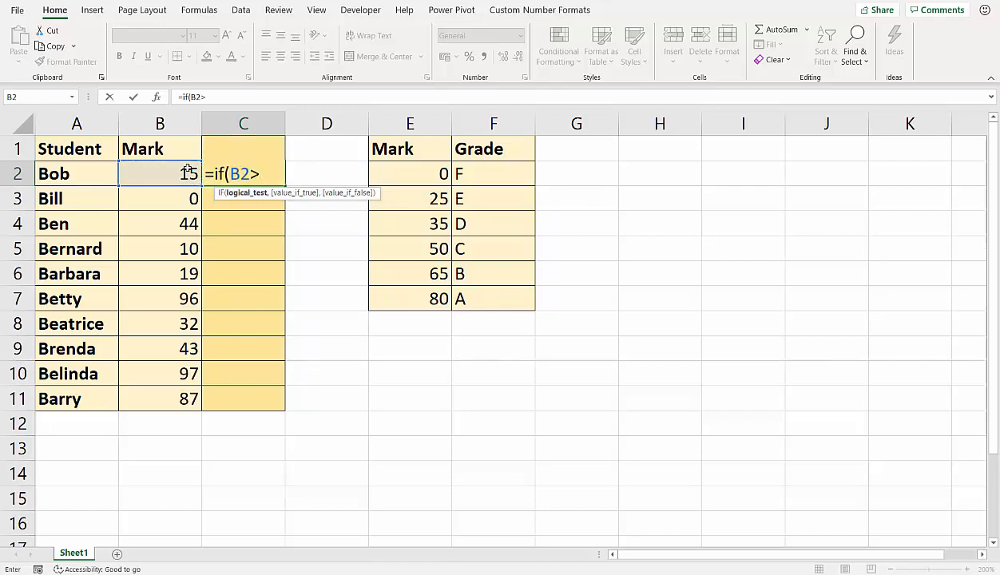
text(=)
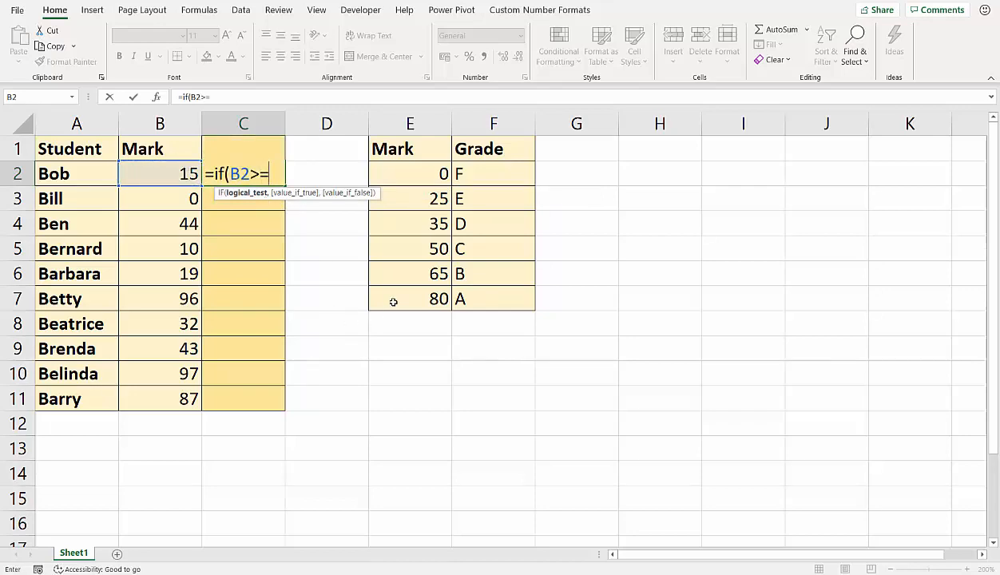
click(408, 299)
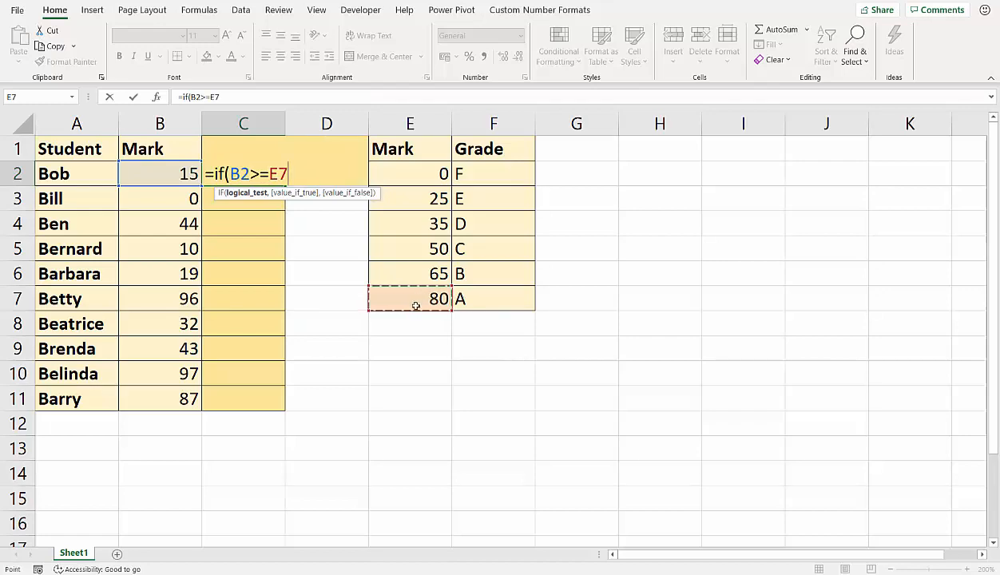
key(f4)
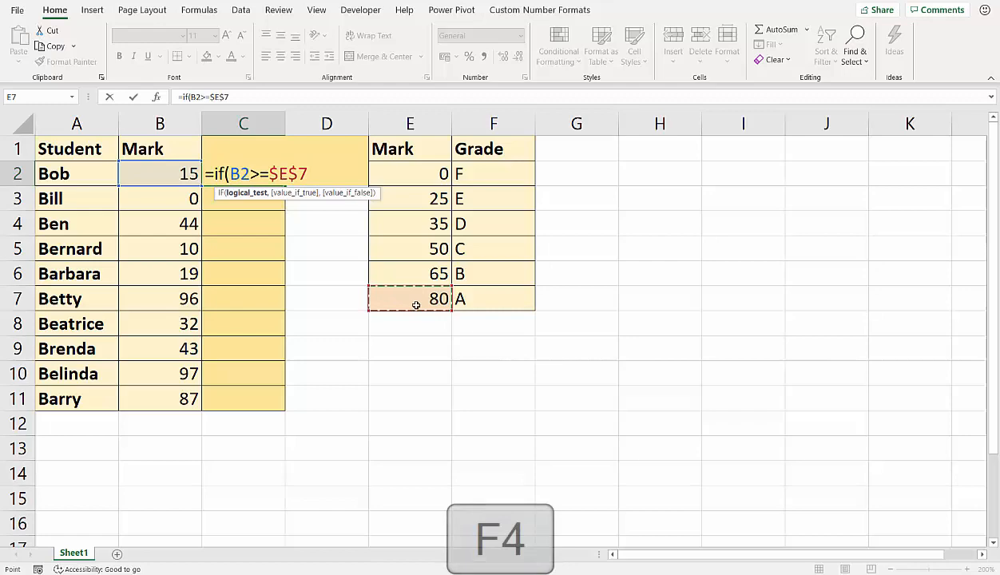
click(491, 299)
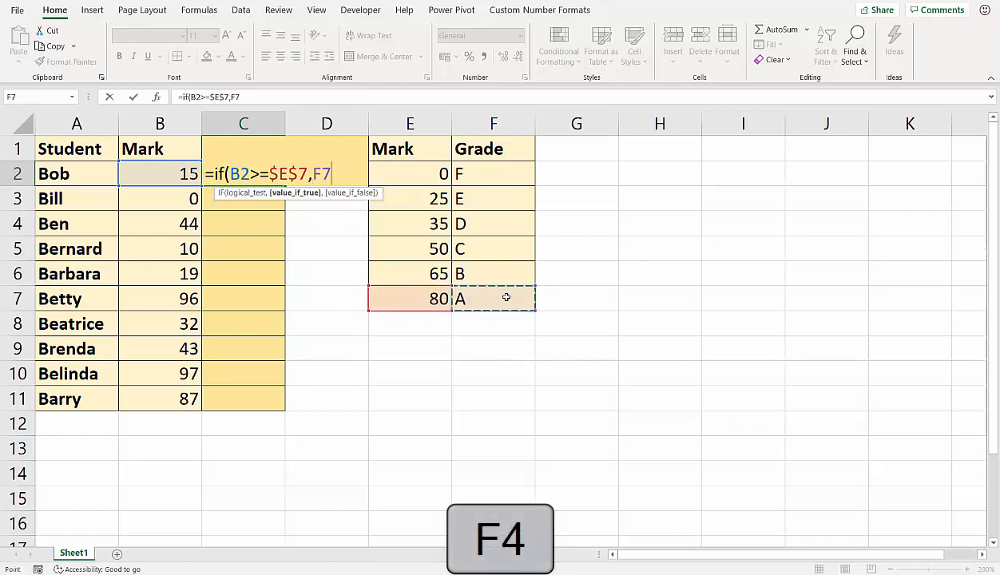
key(f4)
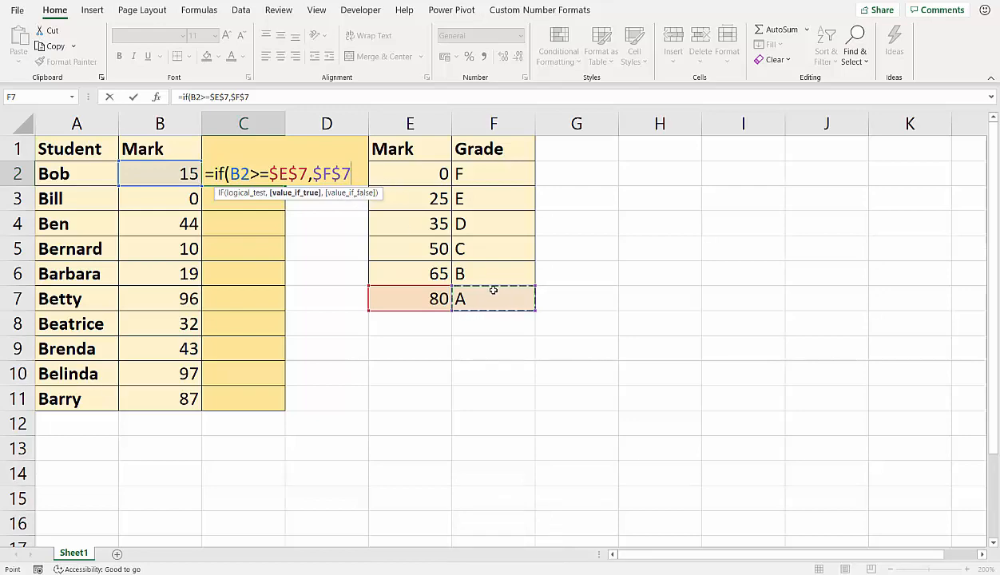
mouse_move(498, 281)
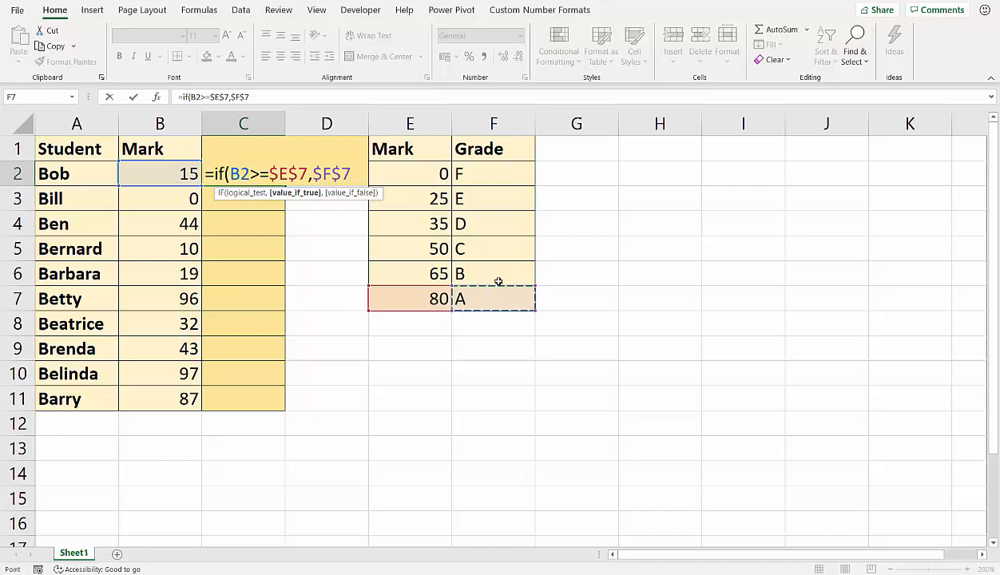
Nest a second IF: marks of at least $E$6 (65) return grade B from $F$6
text(,if(B2)
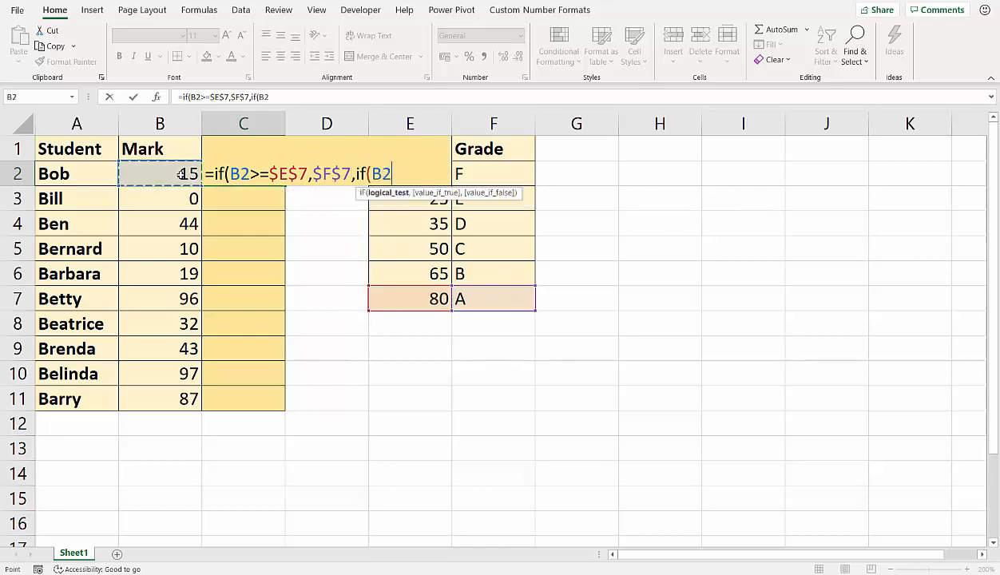
text(>=)
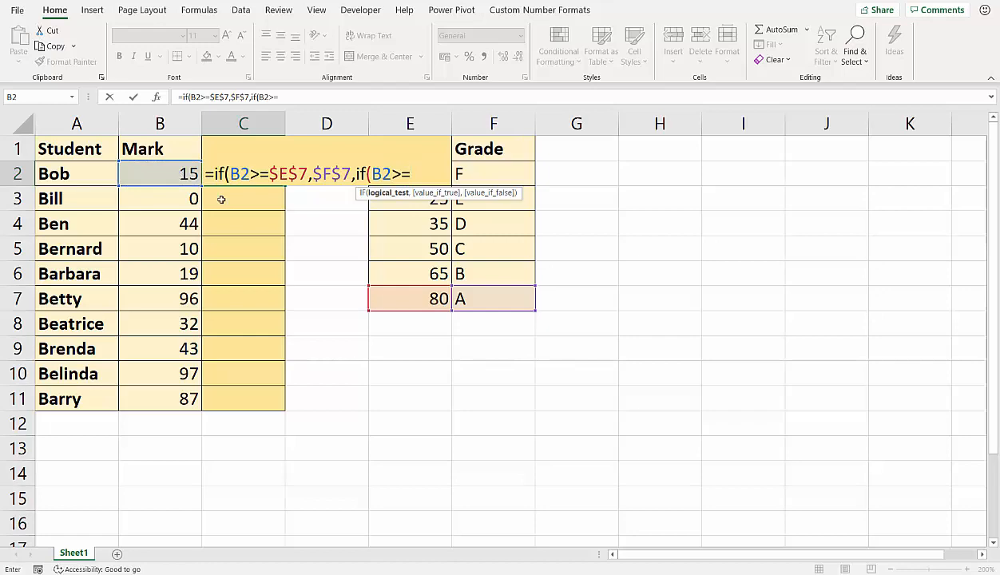
key(f4)
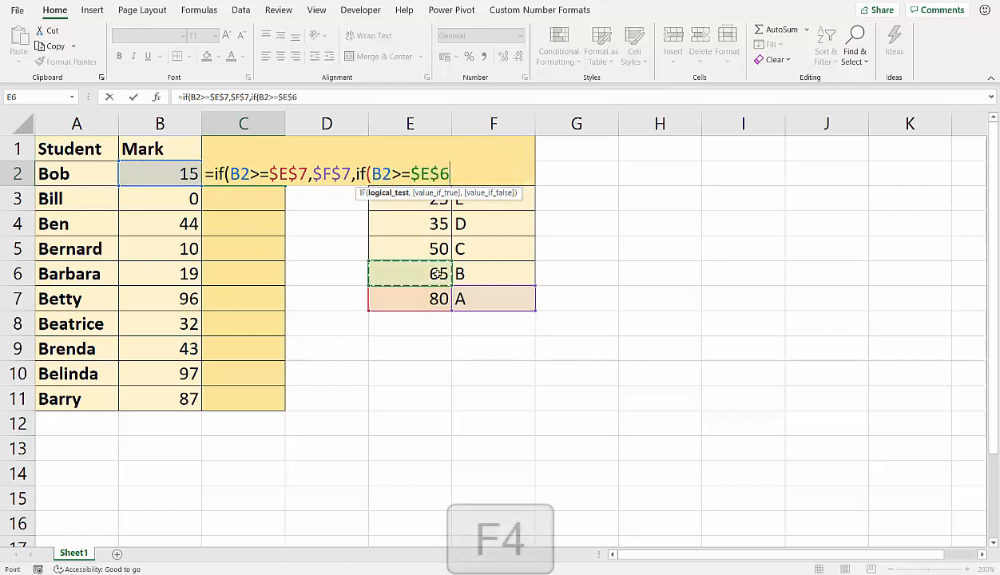
click(492, 273)
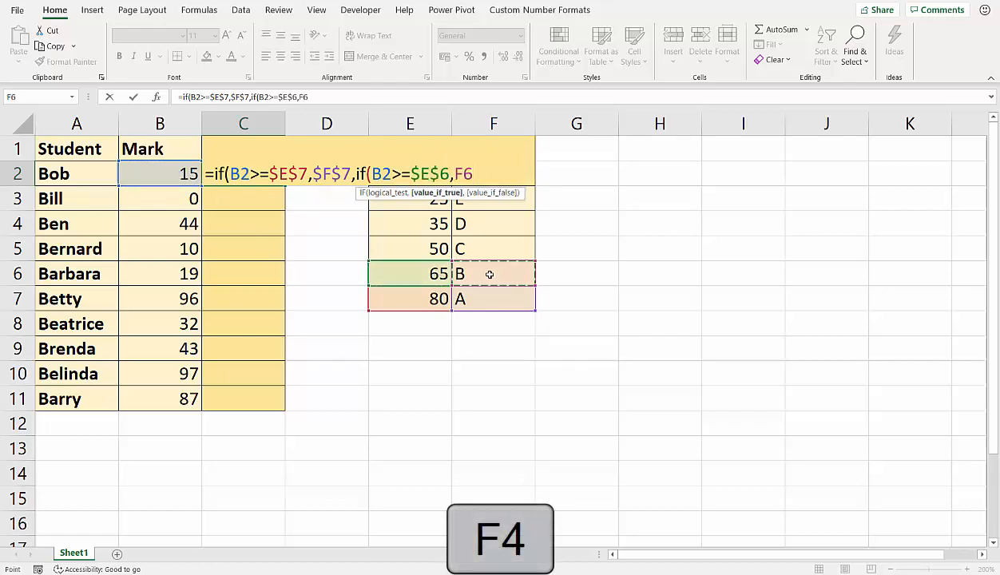
key(f4)
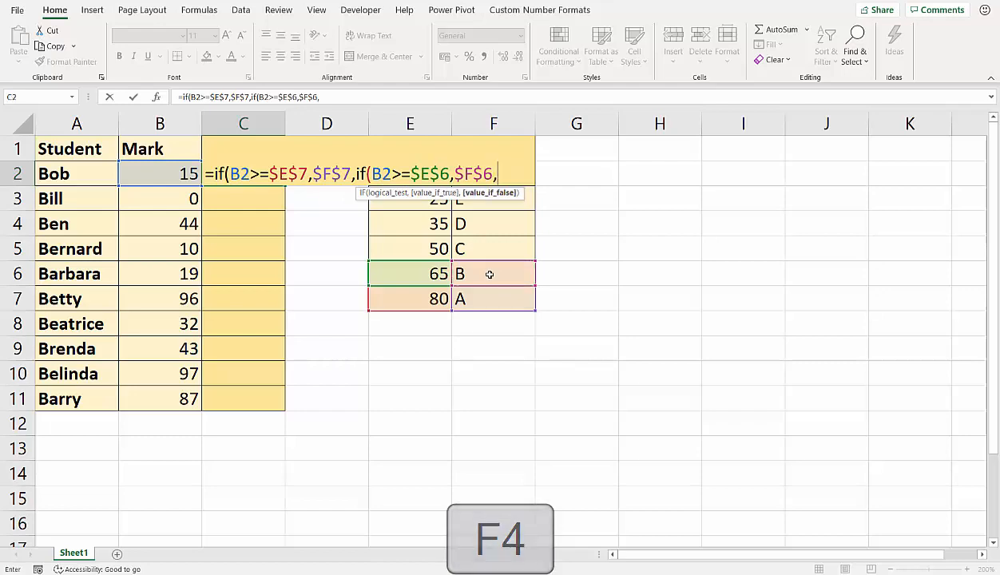
Nest IFs for the $E$5 and $E$4 thresholds returning grades C and D
text(if(B2)
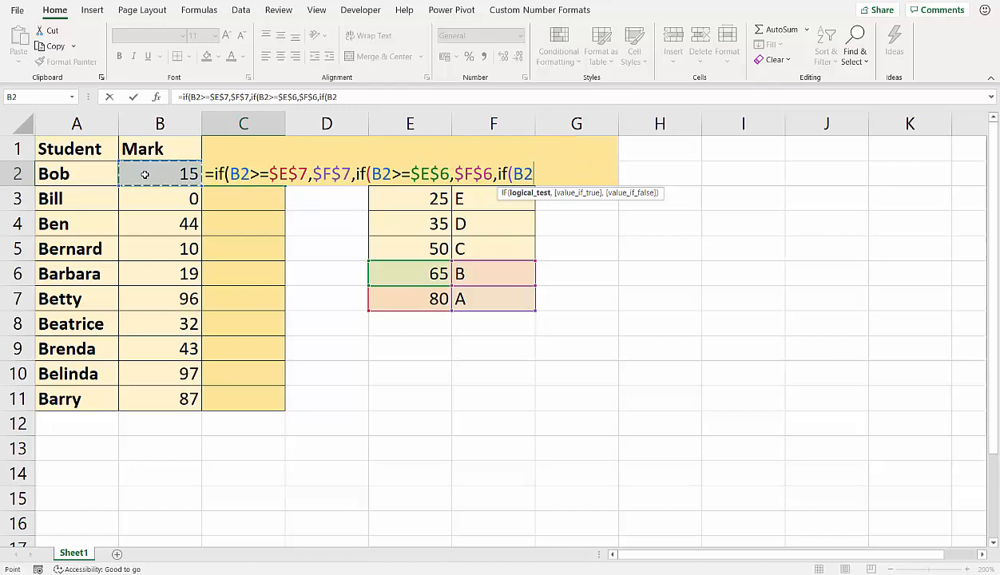
text(>=)
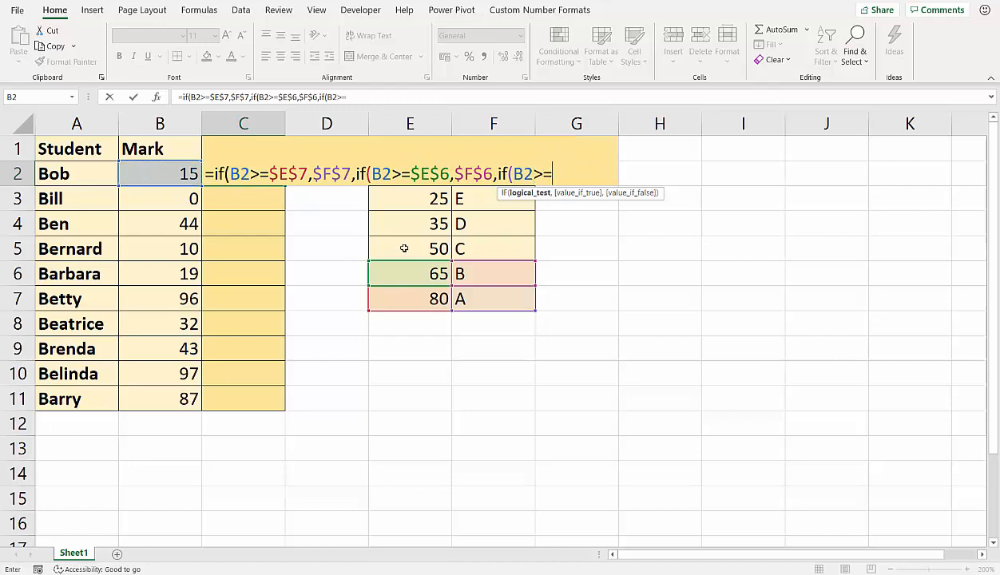
key(f4)
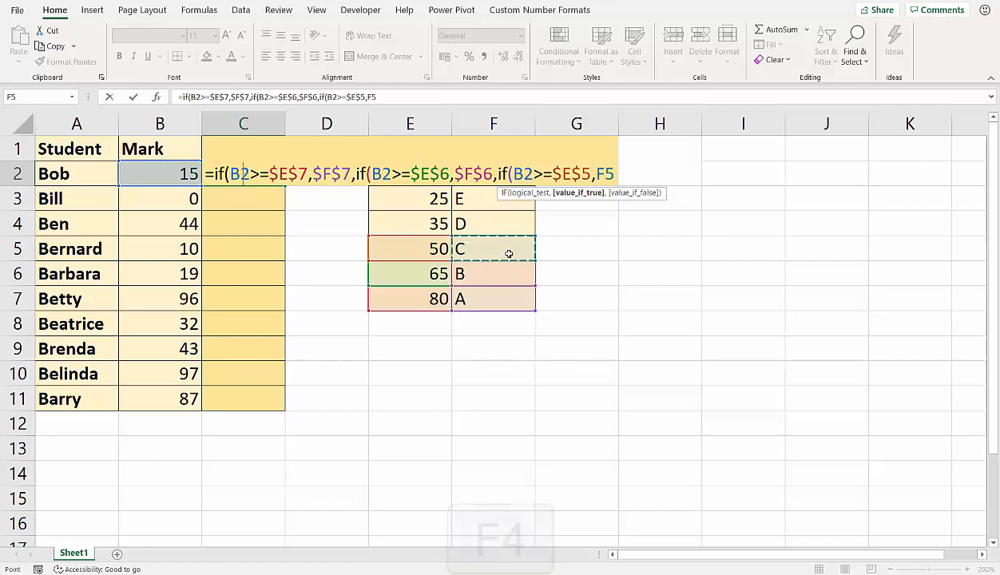
key(f4)
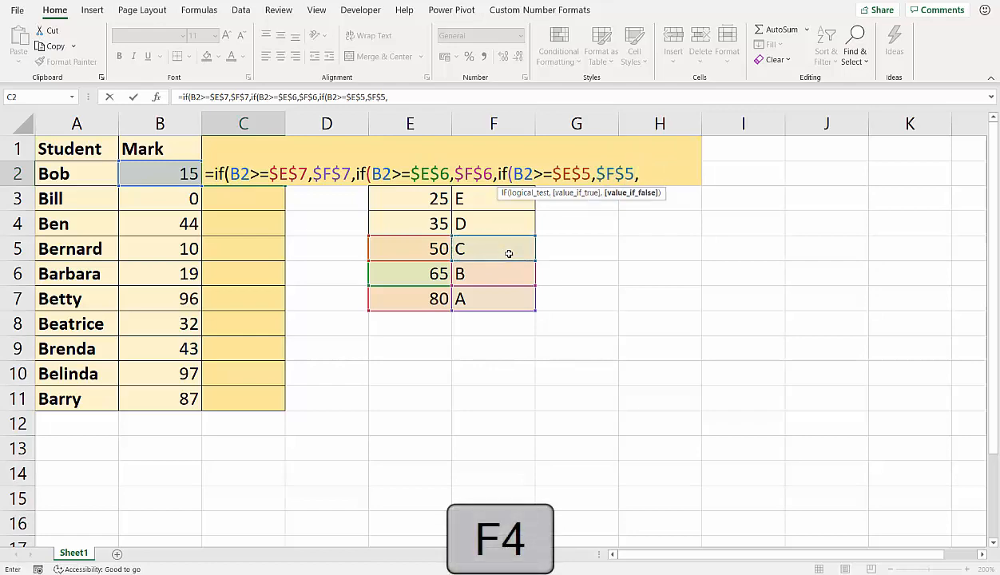
text(if(B2)
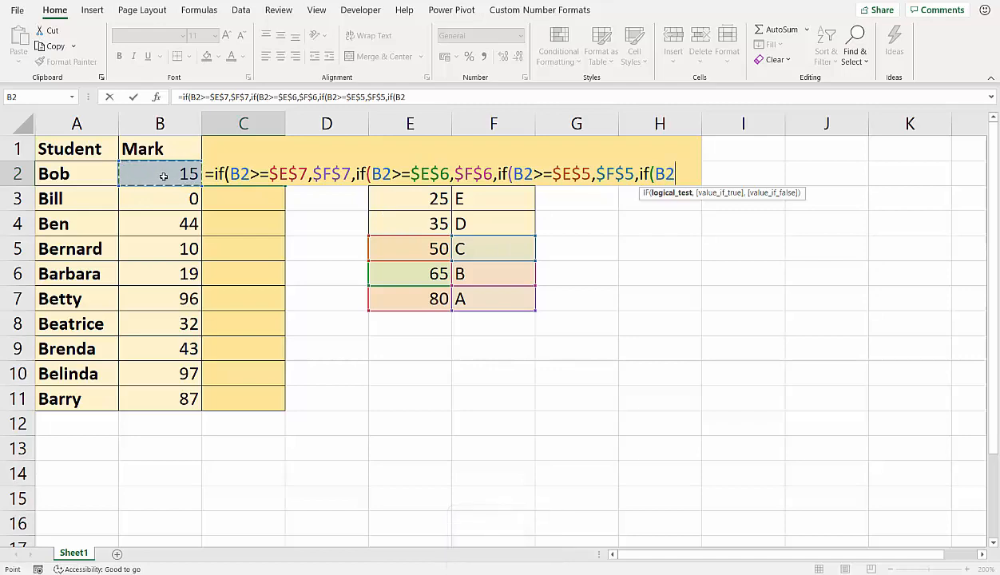
text(>=E4)
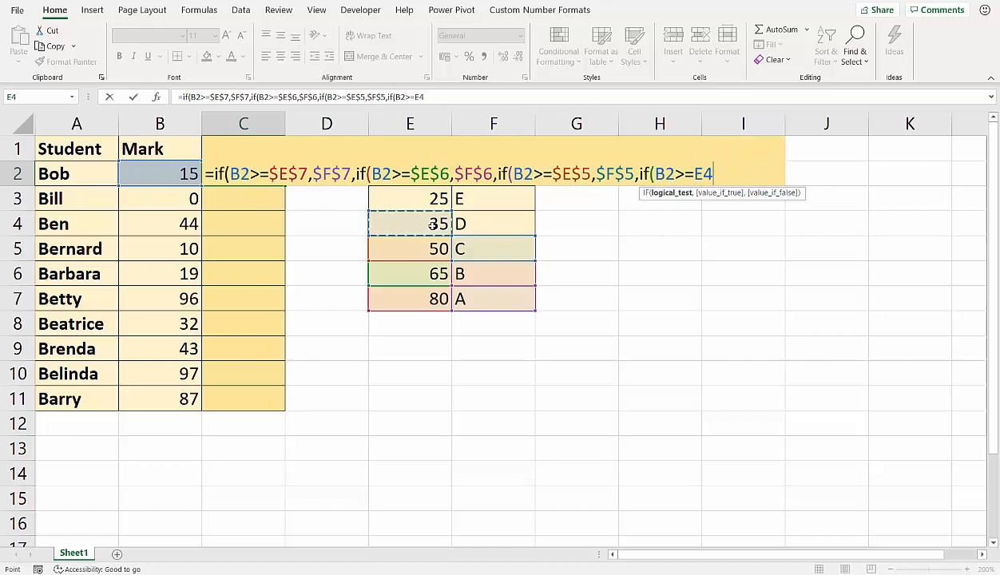
key(f4)
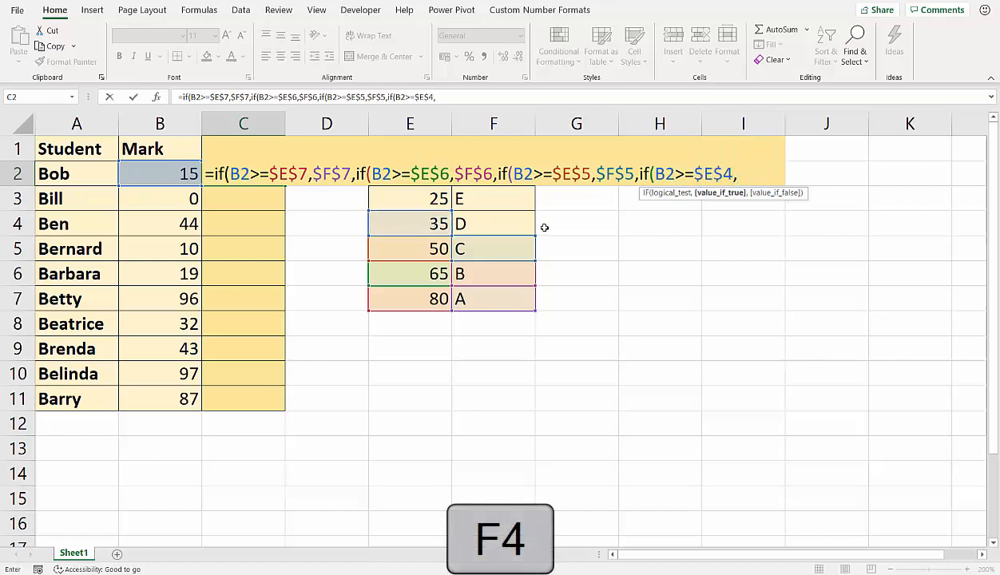
click(492, 223)
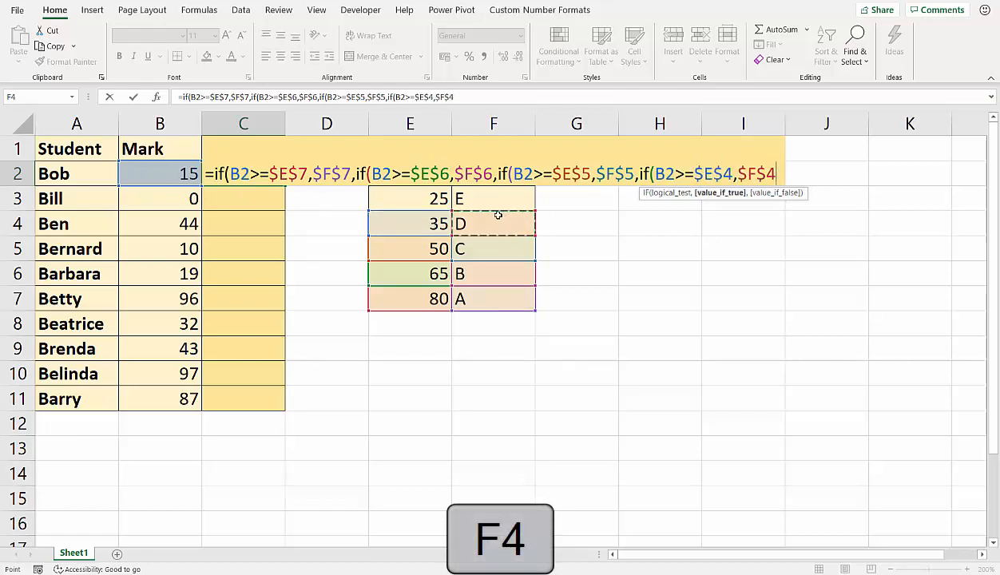
Nest the $E$3 (25) threshold returning $F$3, with $F$2 as the final default grade
text(,if(B2>=)
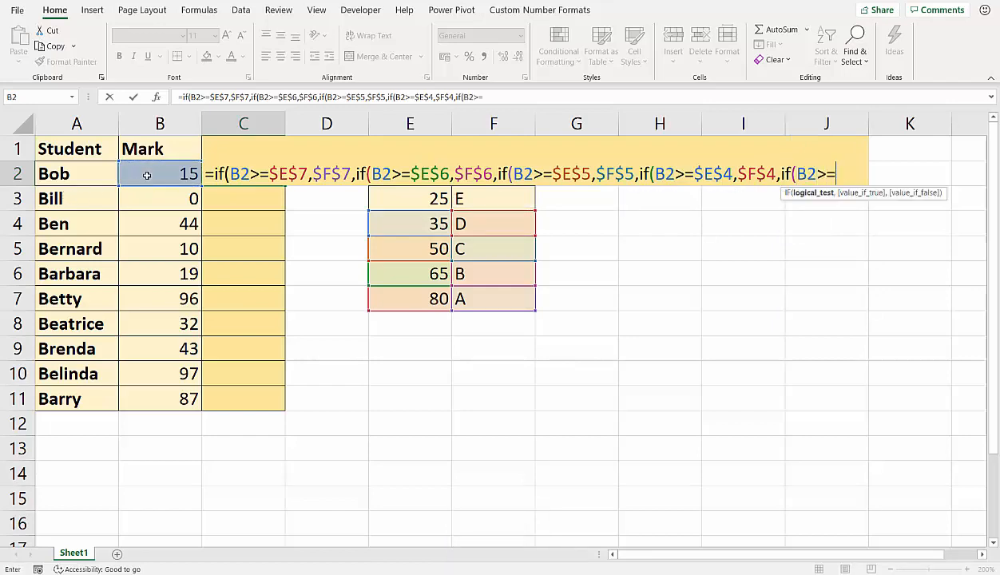
click(409, 198)
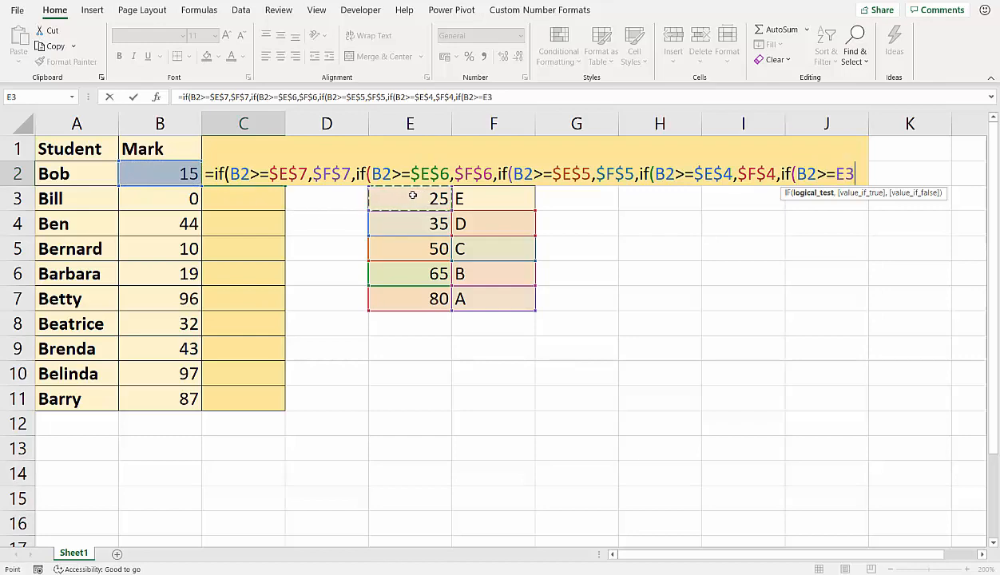
key(f4)
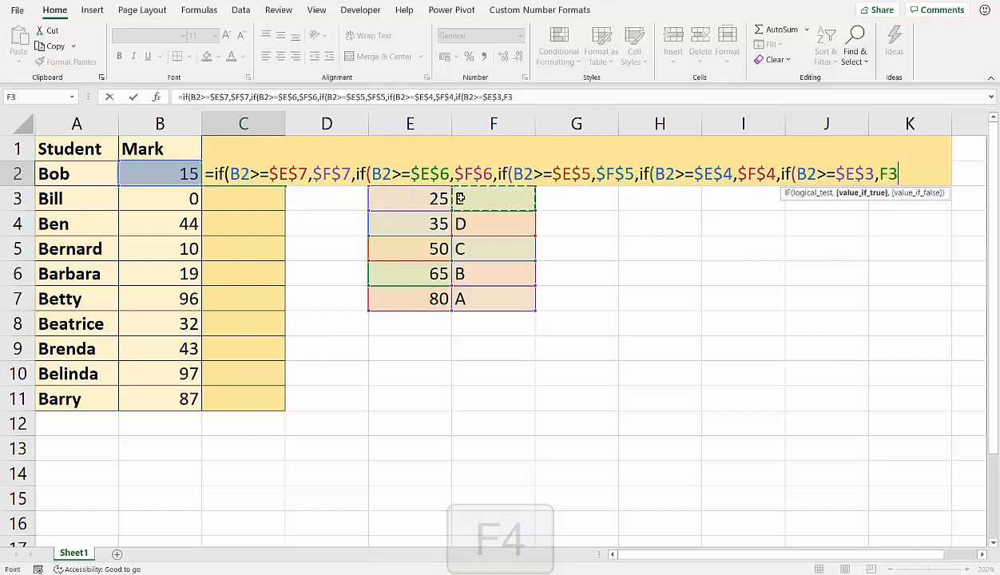
key(f4)
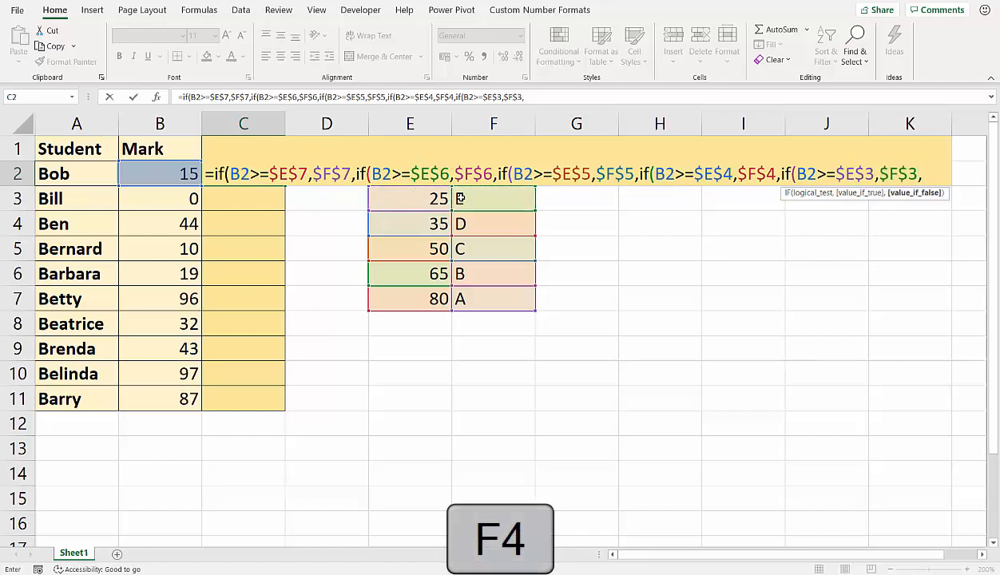
text(f2)
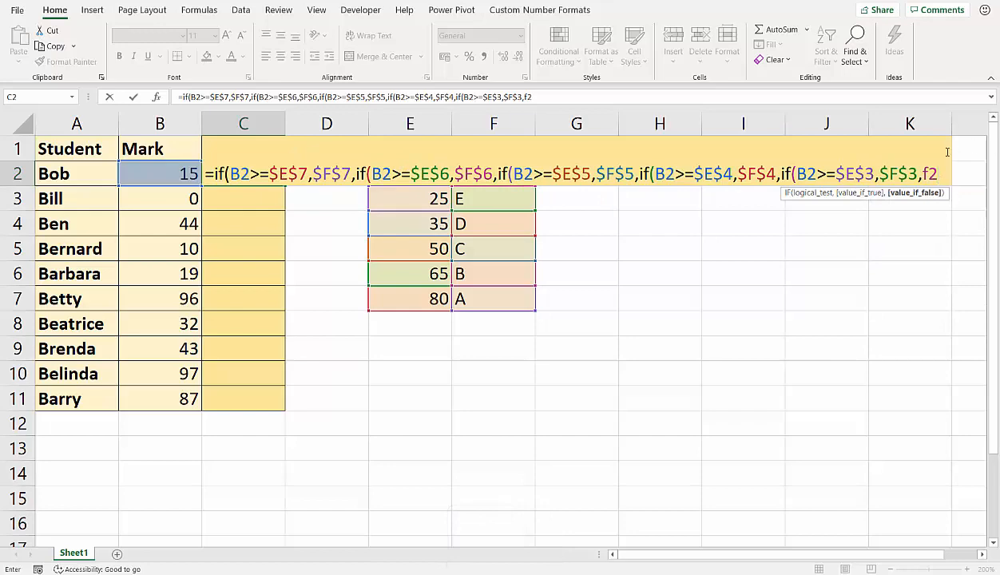
key(f4)
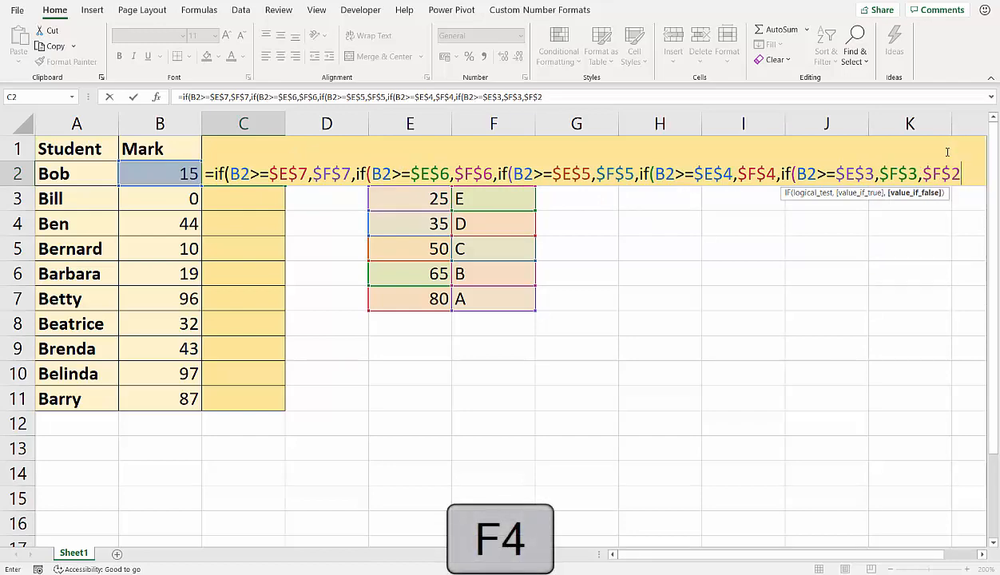
text())
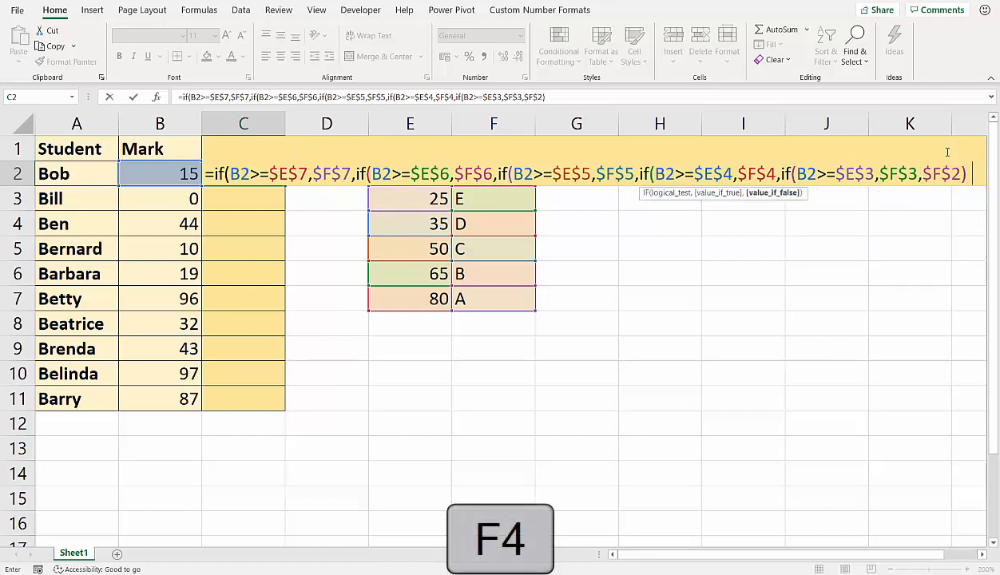
Close the remaining brackets to complete Bob's nested IF formula
text()))))
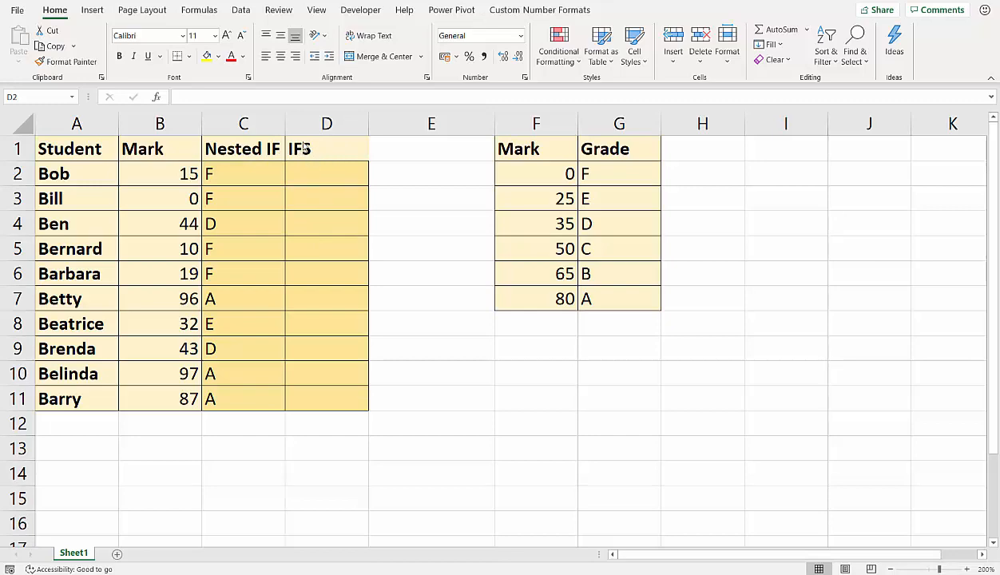
mouse_move(310, 172)
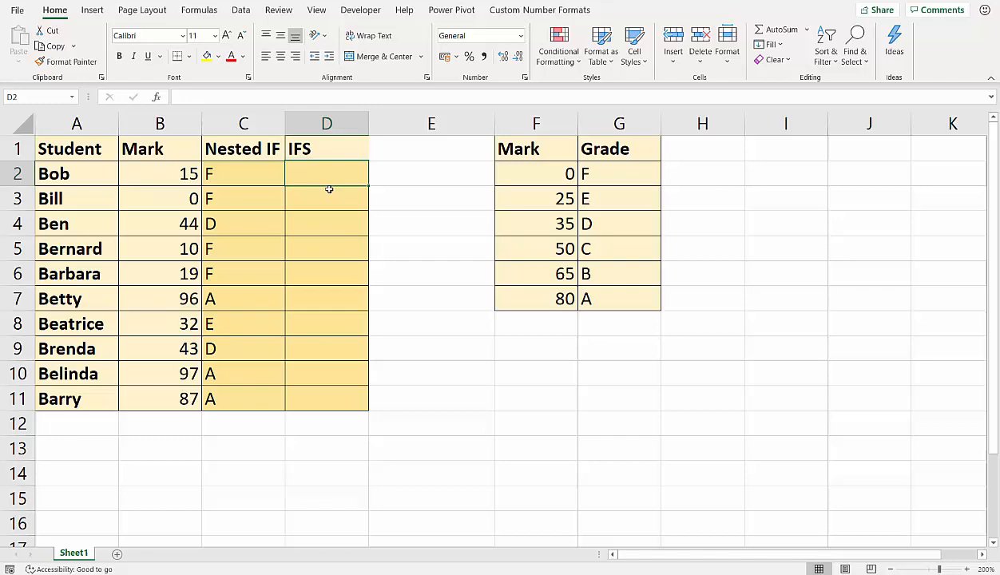
Start D2's IFS with absolute 80 and 65 mark thresholds returning grades A and B
text(=IFS)
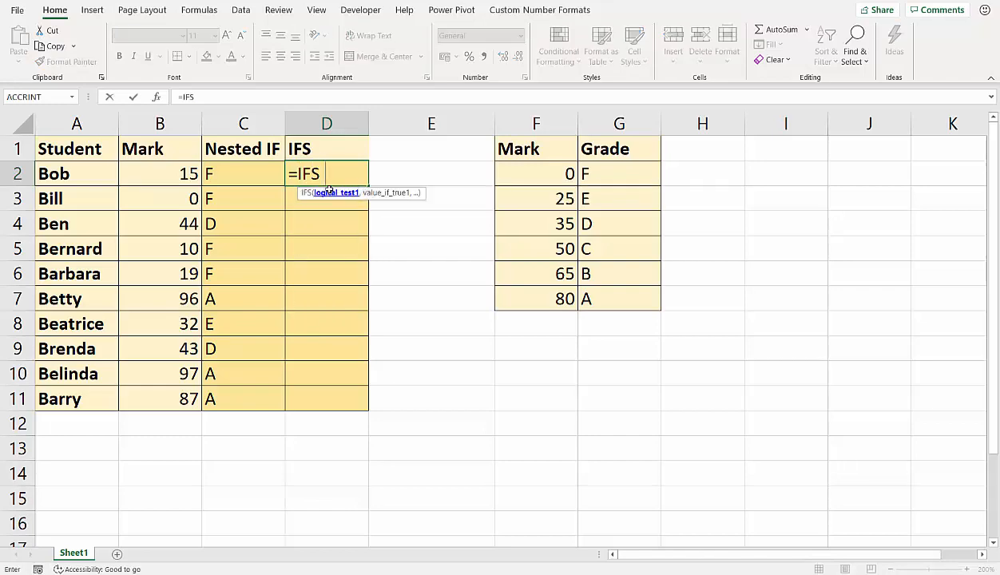
text(()
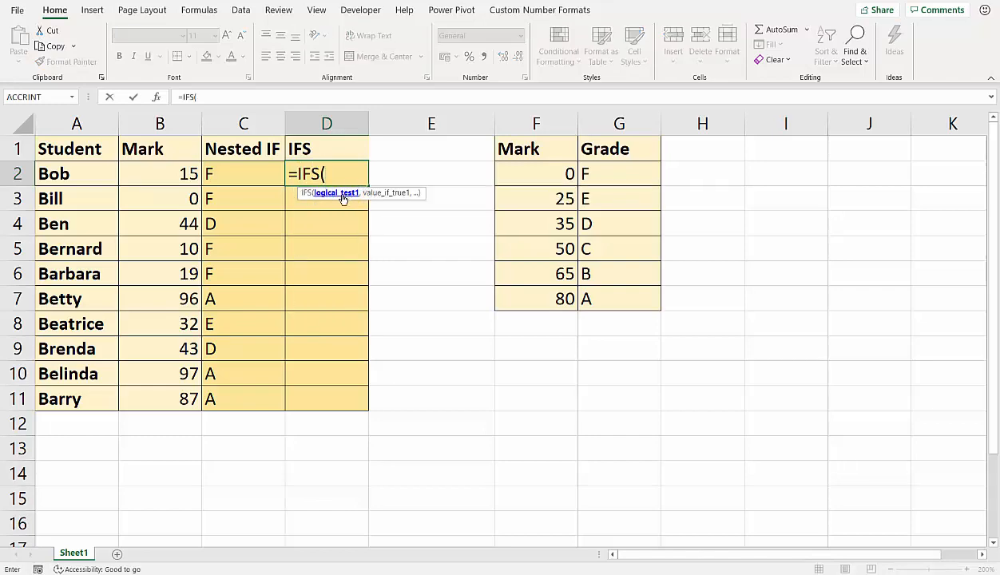
mouse_move(391, 199)
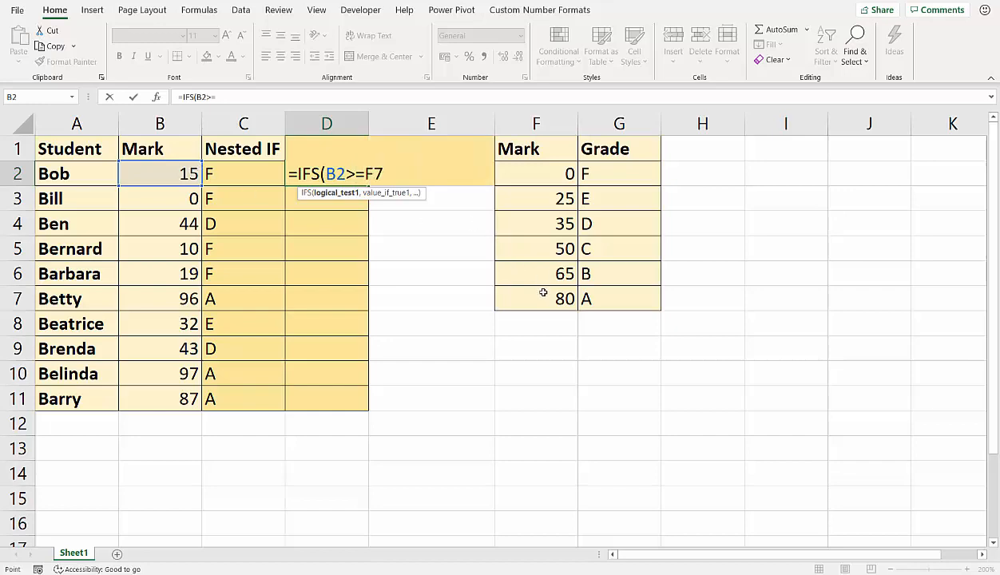
key(F4)
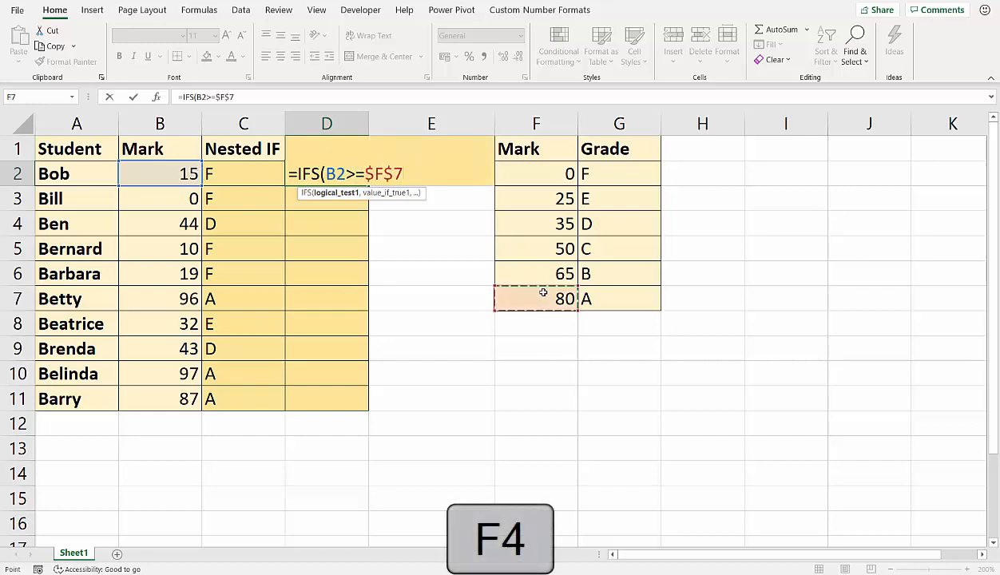
text(,$G$7)
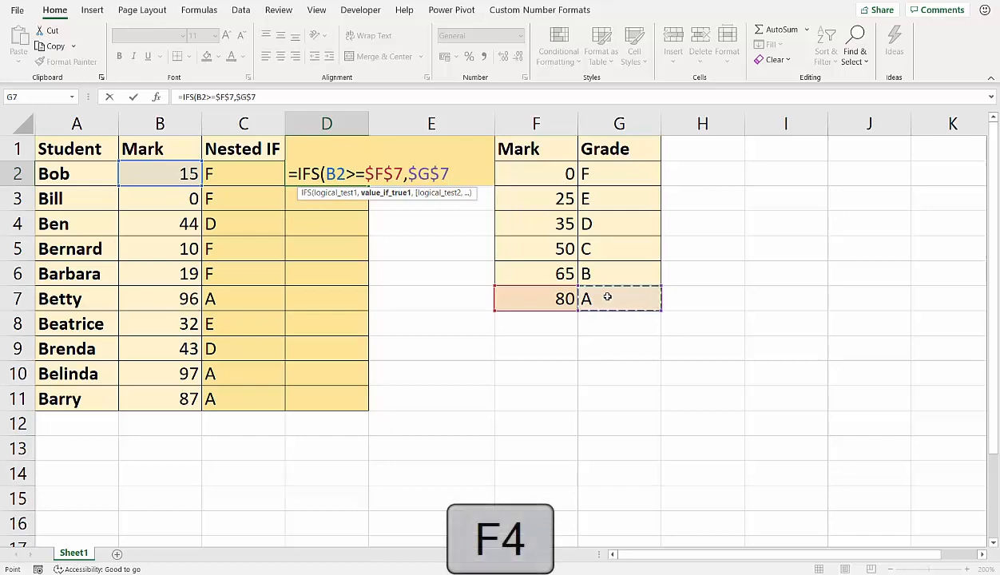
text(,B2)
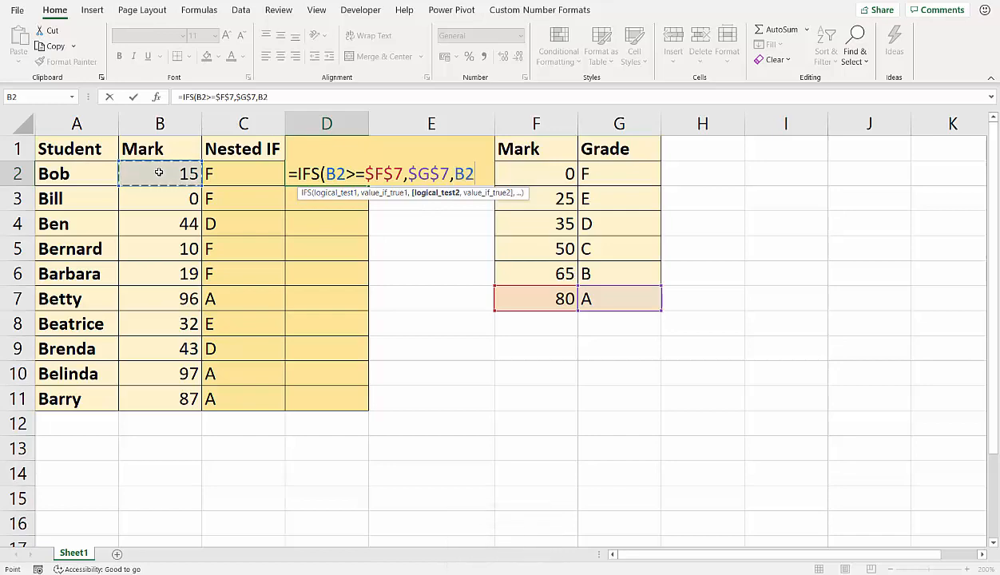
text(>=)
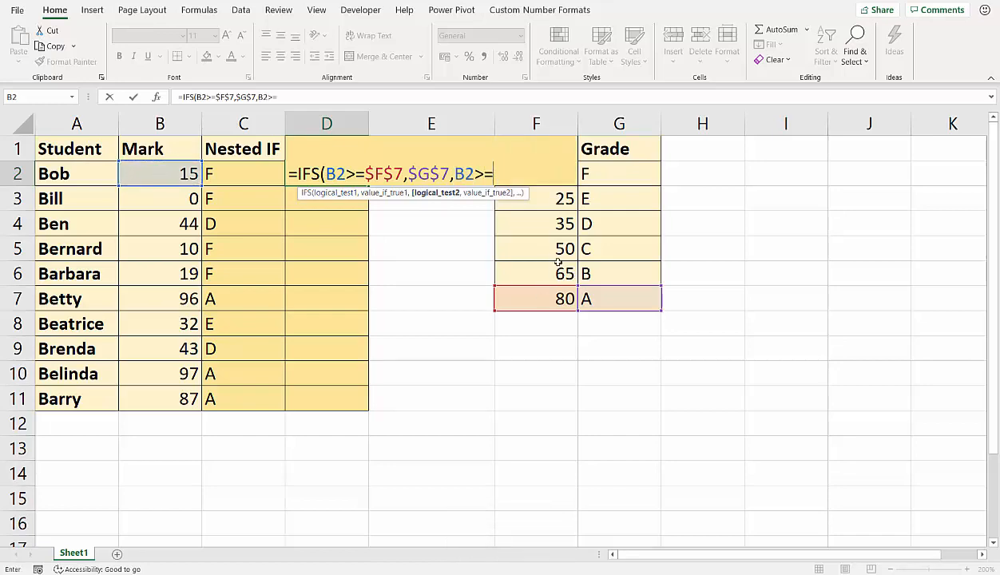
key(f4)
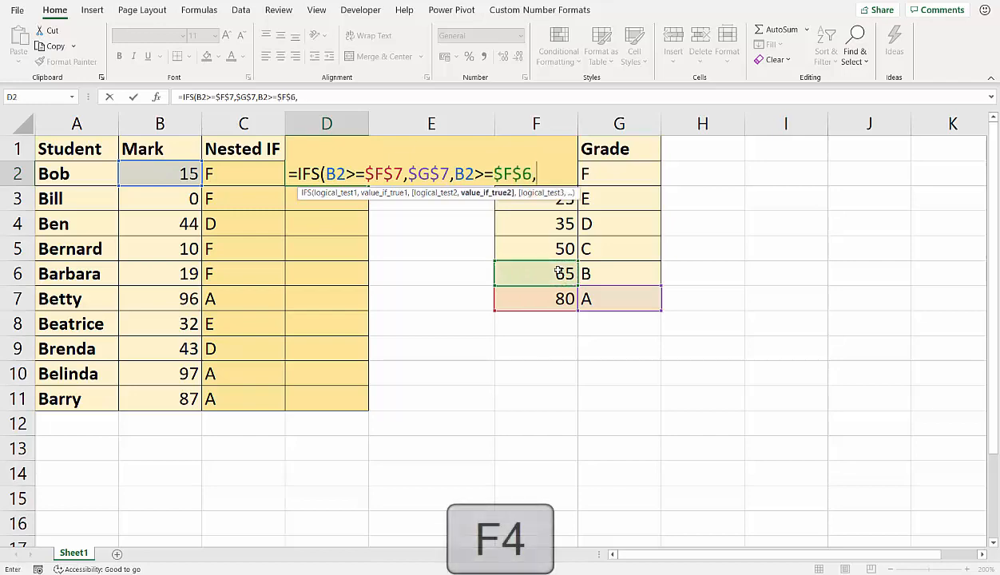
click(620, 273)
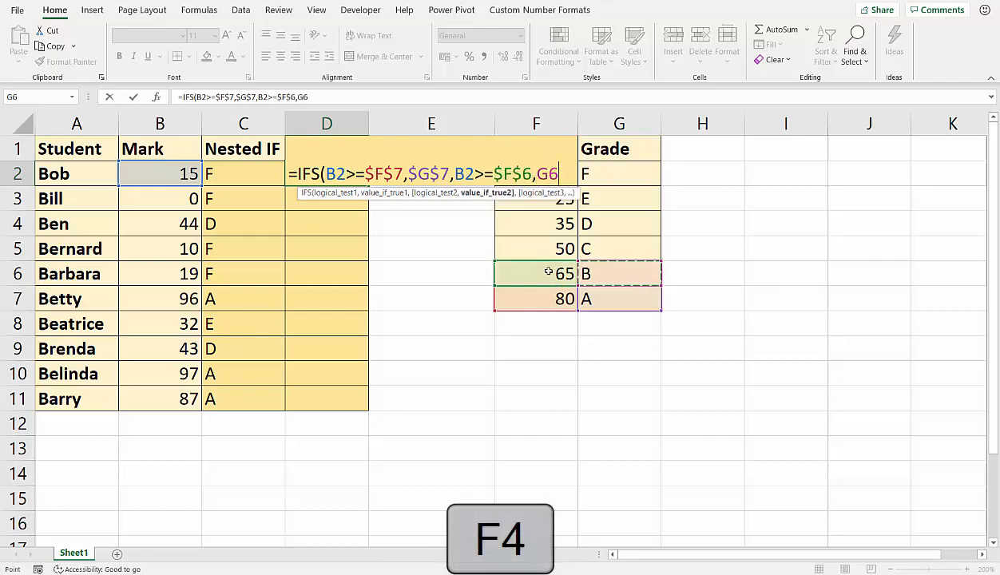
key(f4)
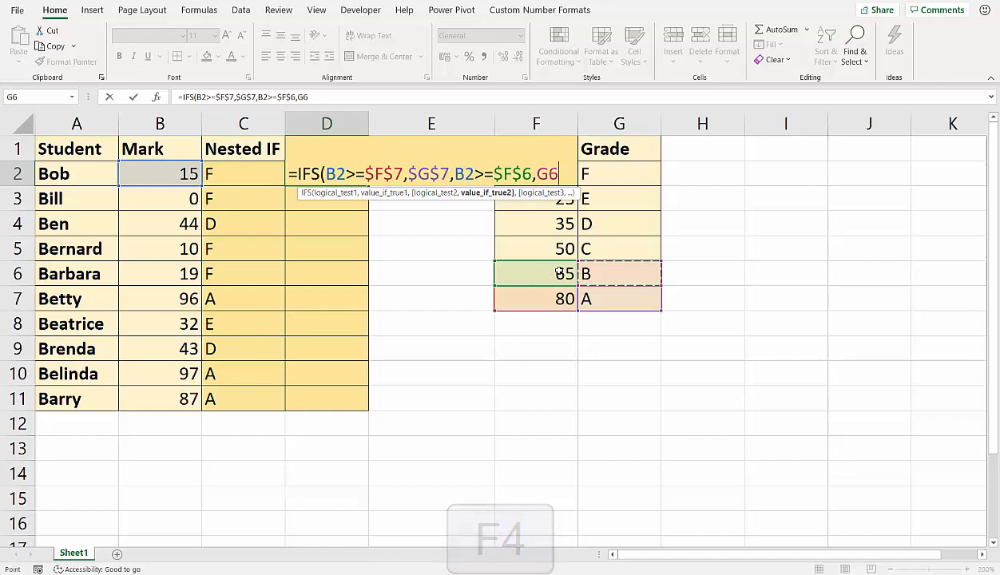
key(f4)
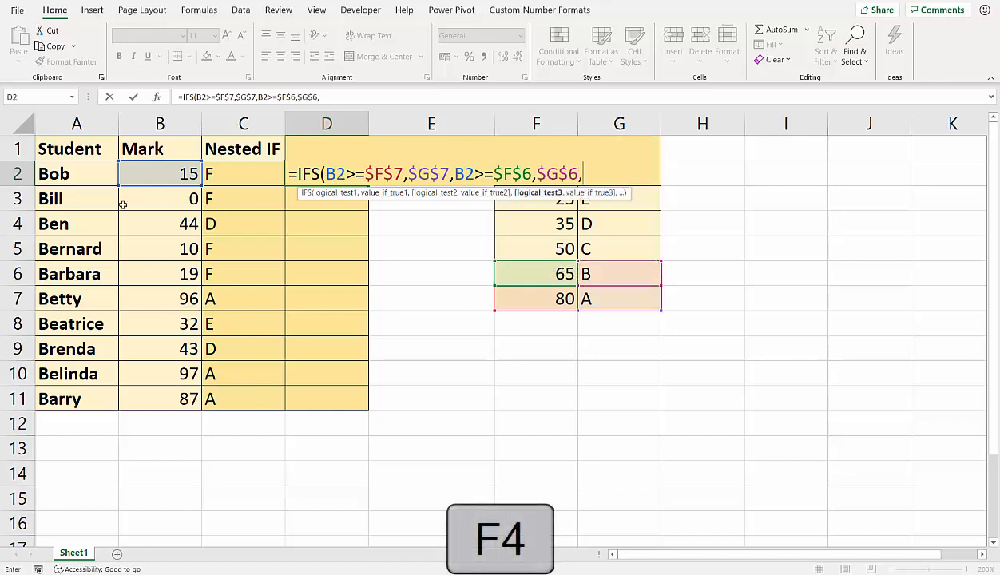
Add the absolute 50 and 35 mark thresholds returning grades C and D
click(160, 172)
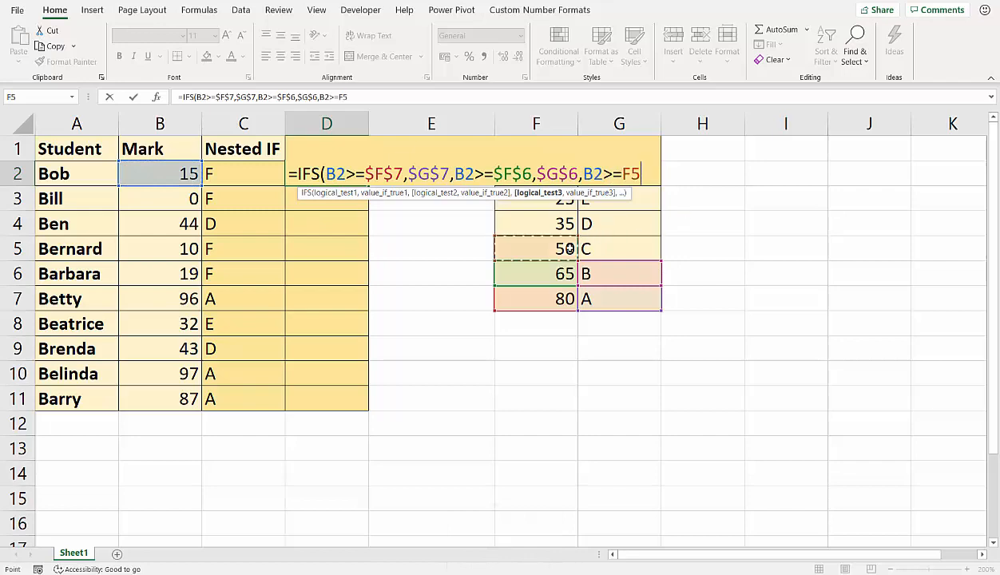
key(f4)
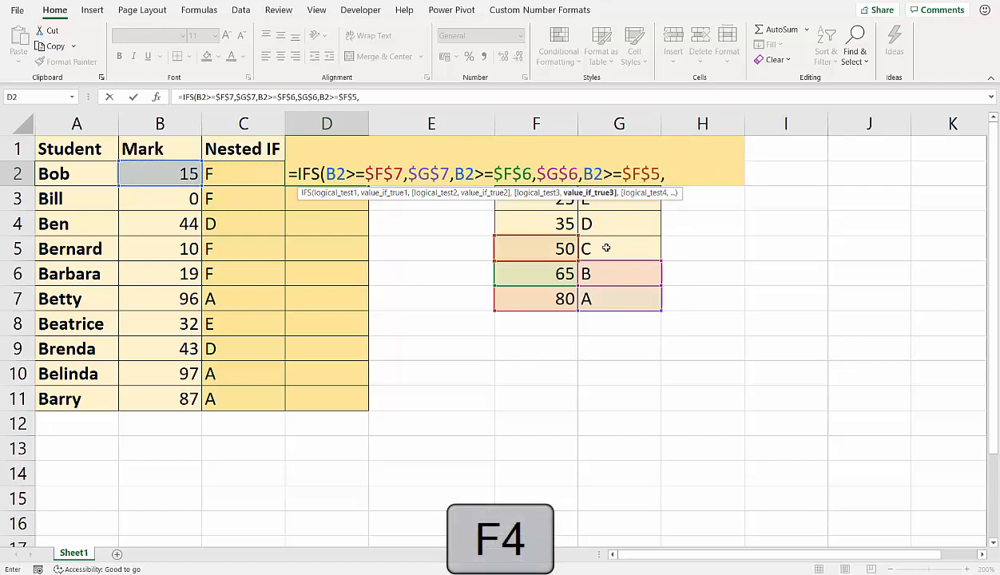
click(620, 249)
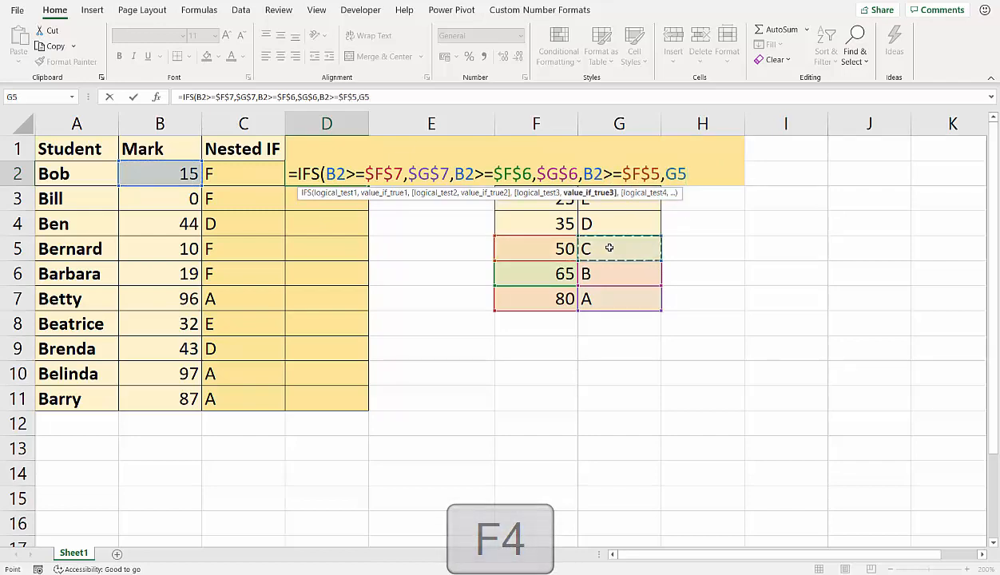
key(f4)
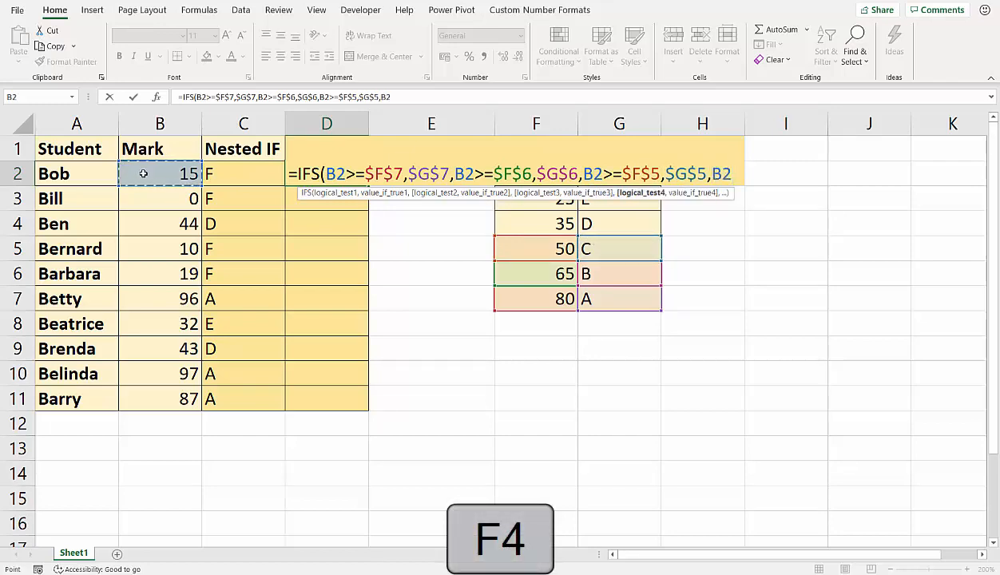
text(>=)
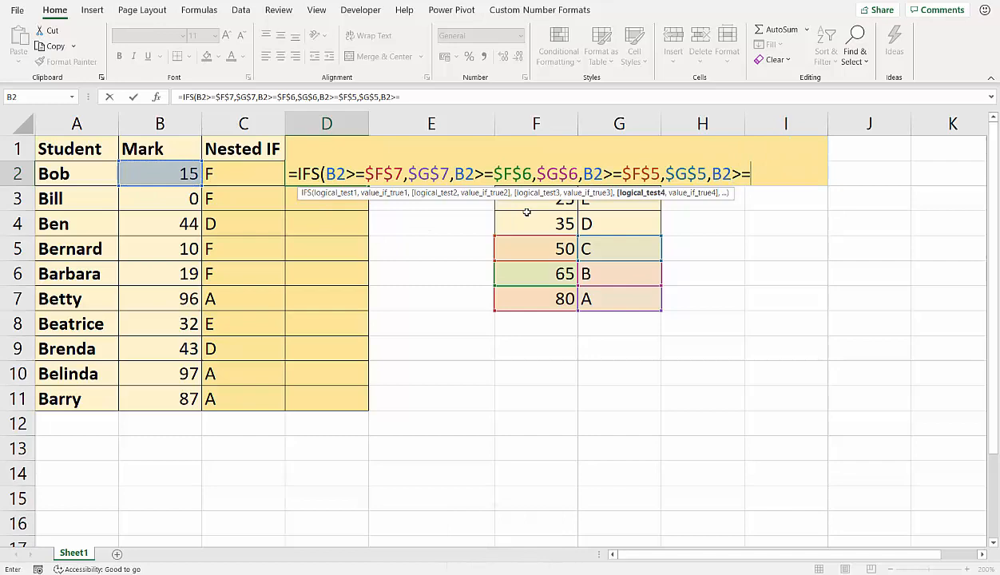
key(f4)
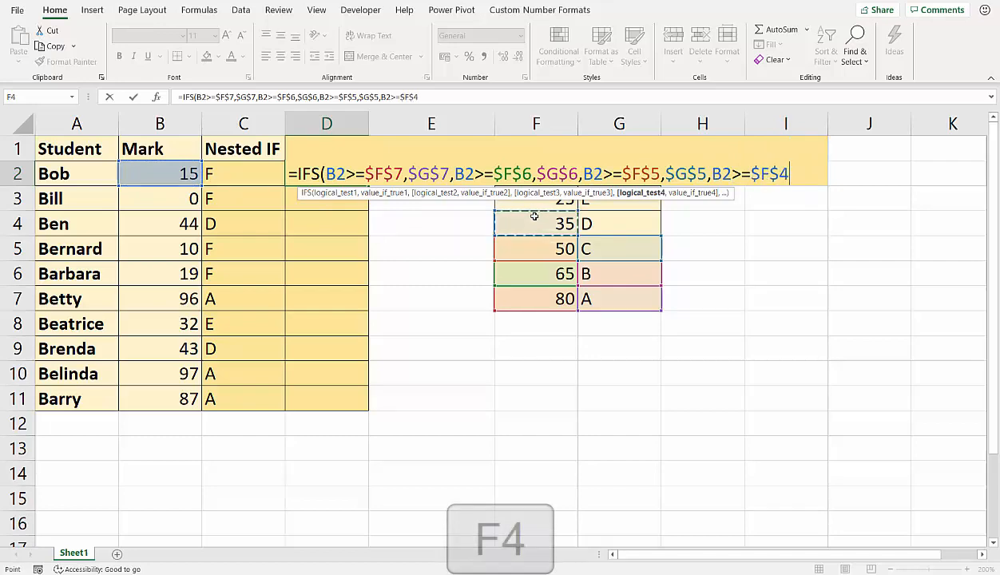
click(620, 224)
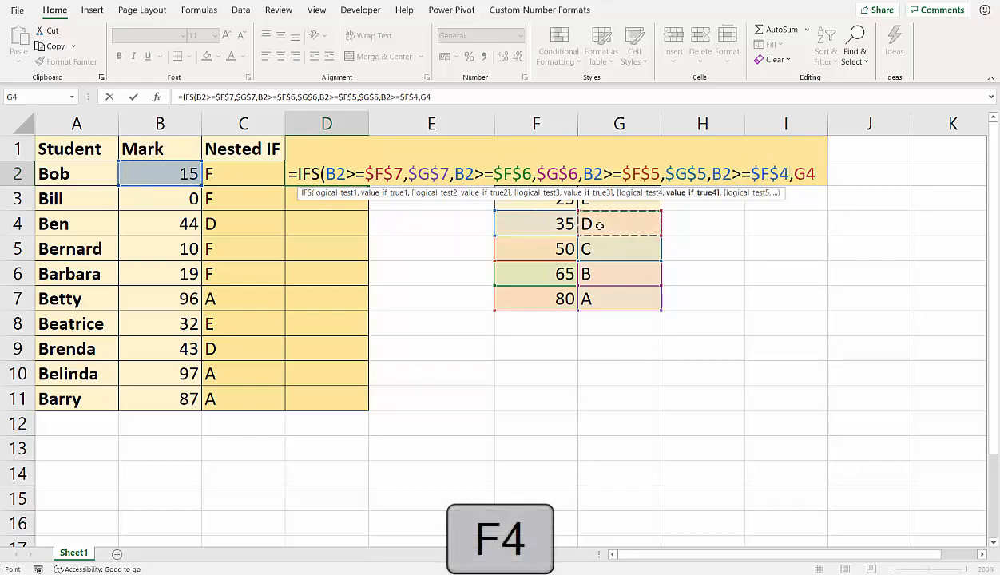
key(f4)
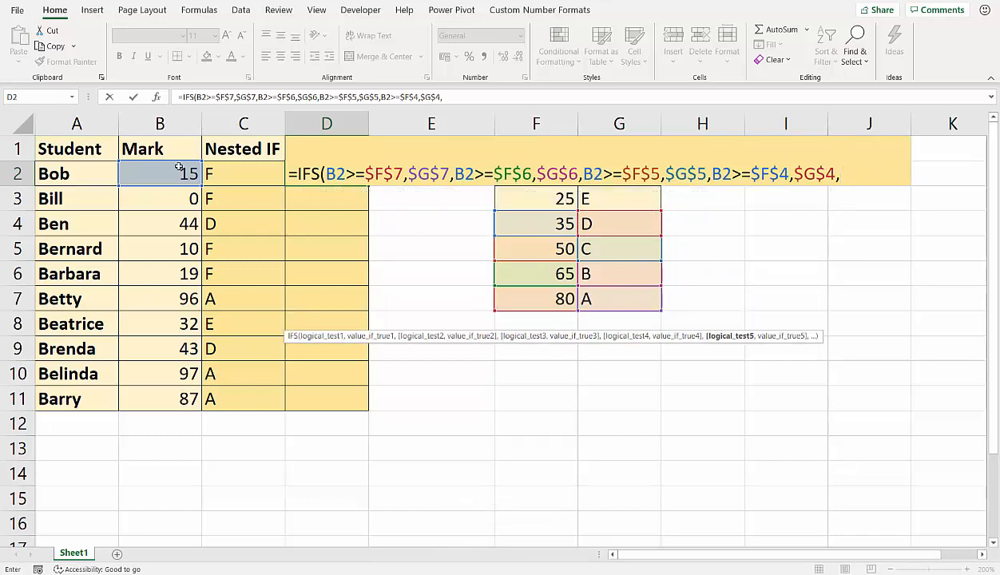
Add the 25 threshold returning E and a TRUE default of $G$2, then close the IFS
text(B2>)
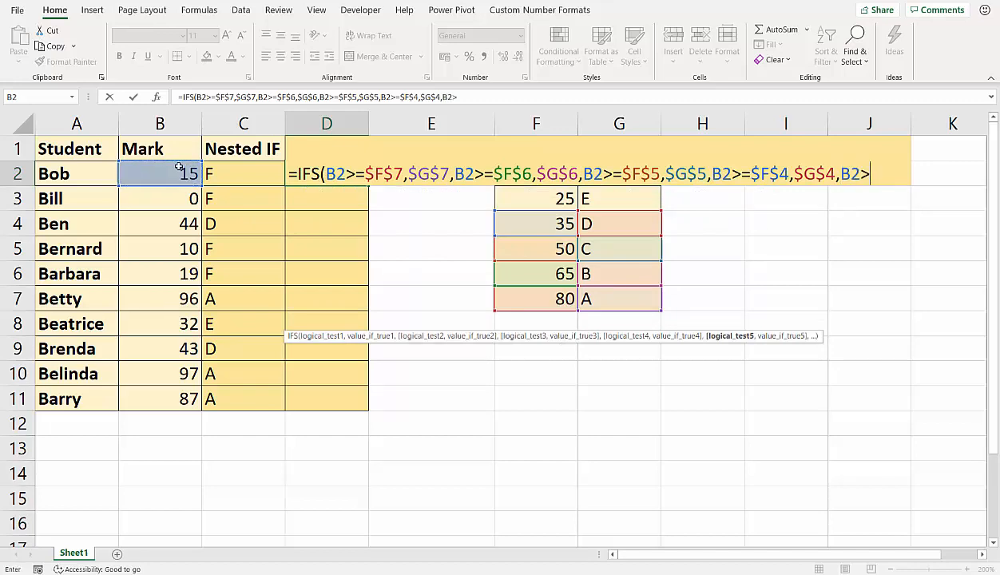
click(536, 198)
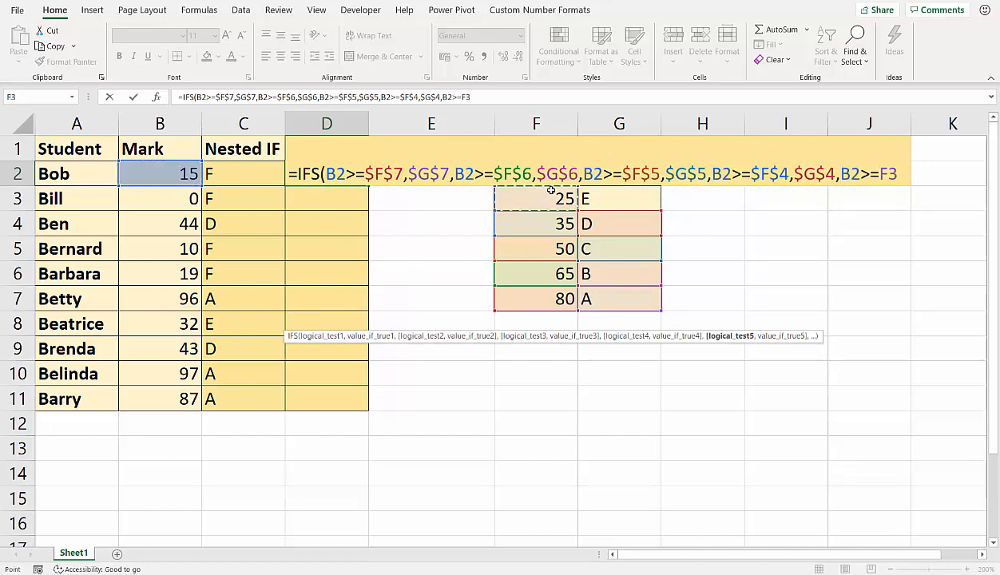
key(F4)
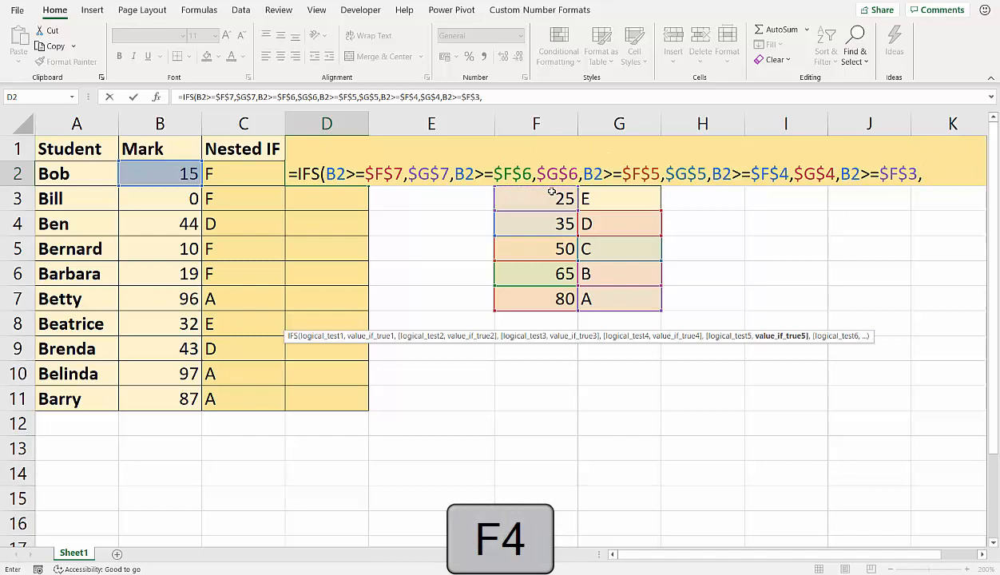
click(620, 198)
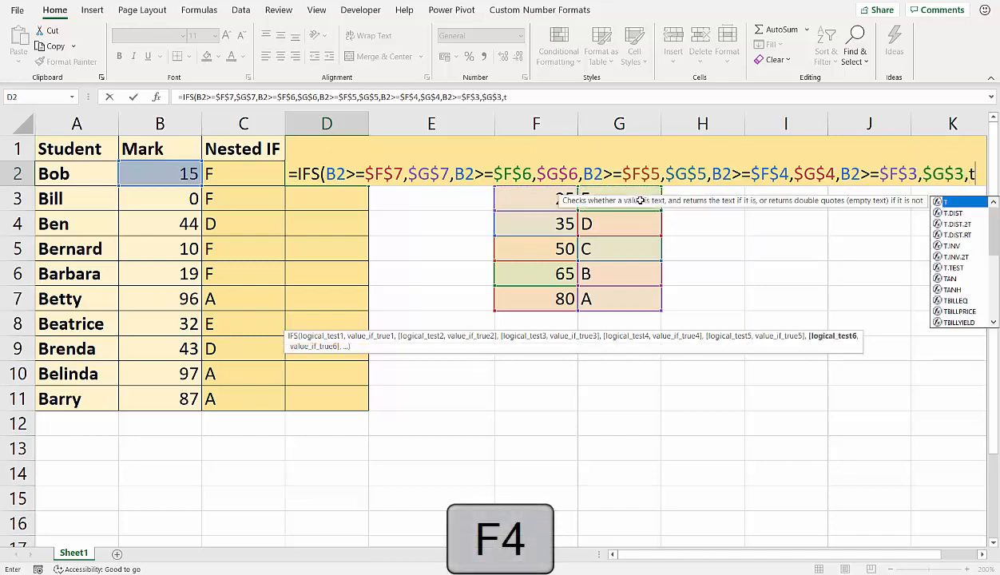
text(ru)
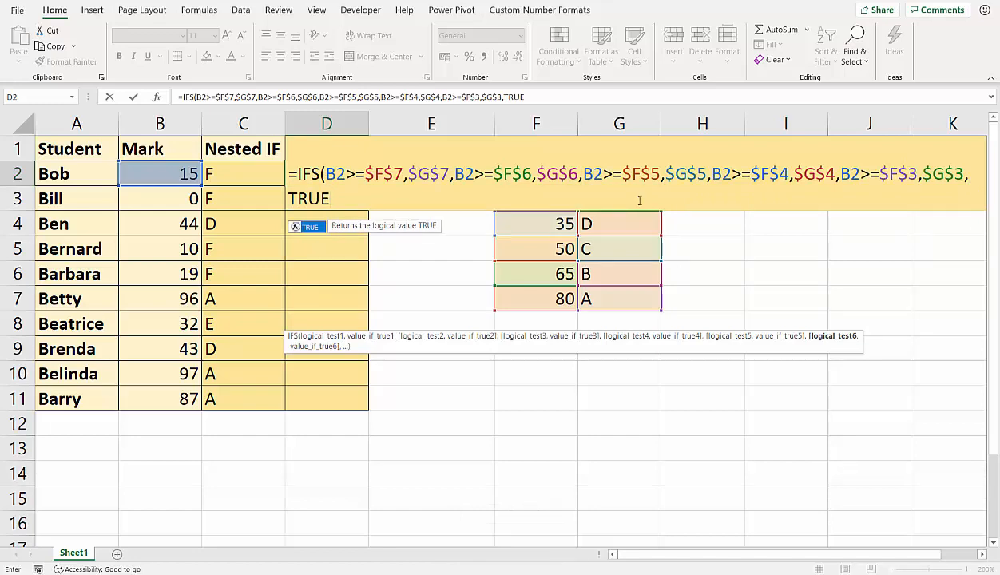
text(,)
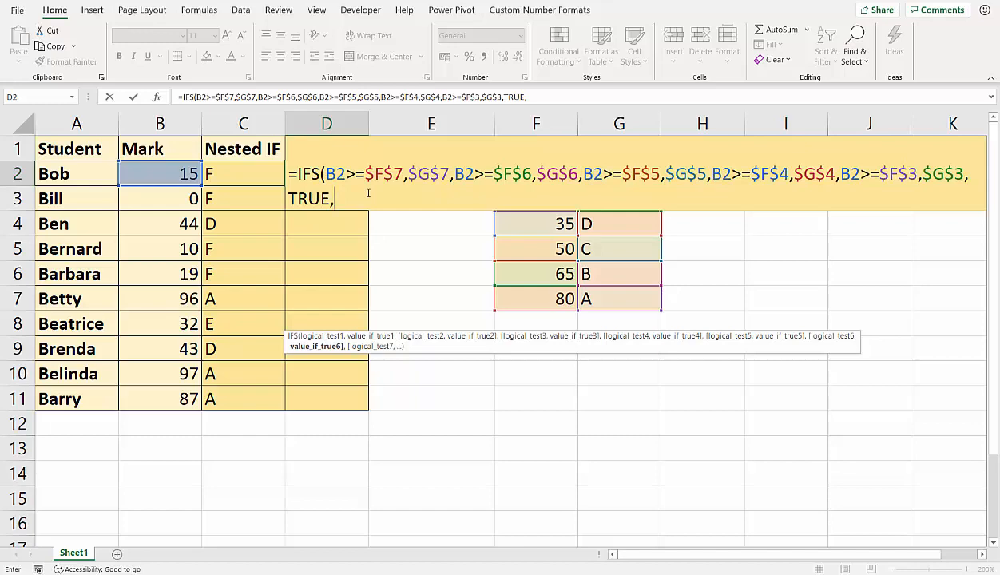
text(g2)
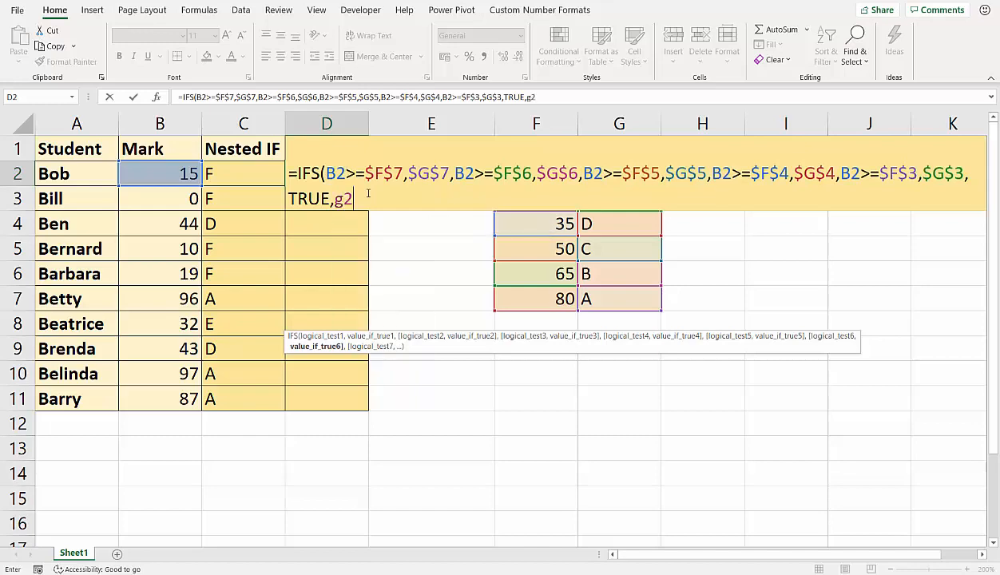
key(f4)
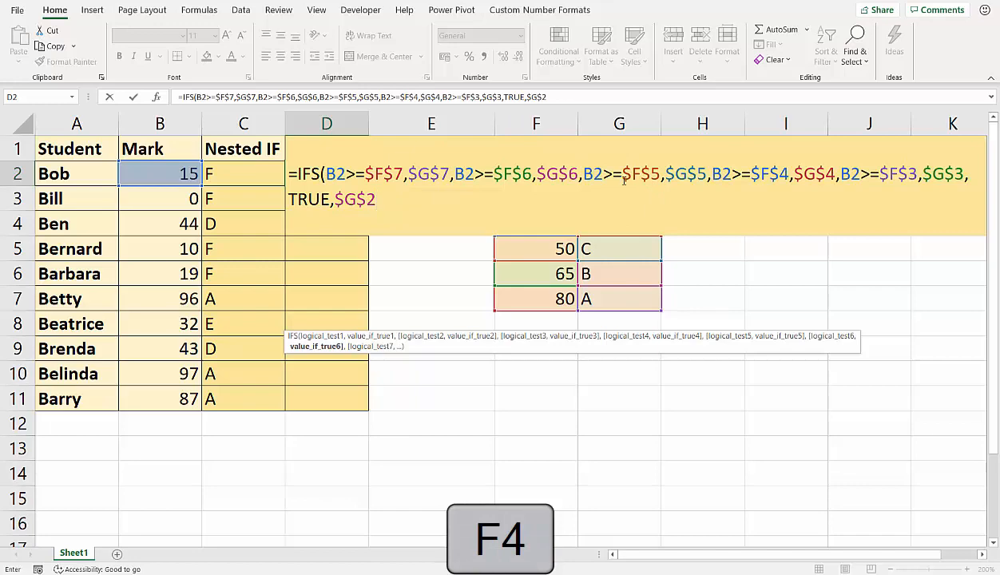
text())
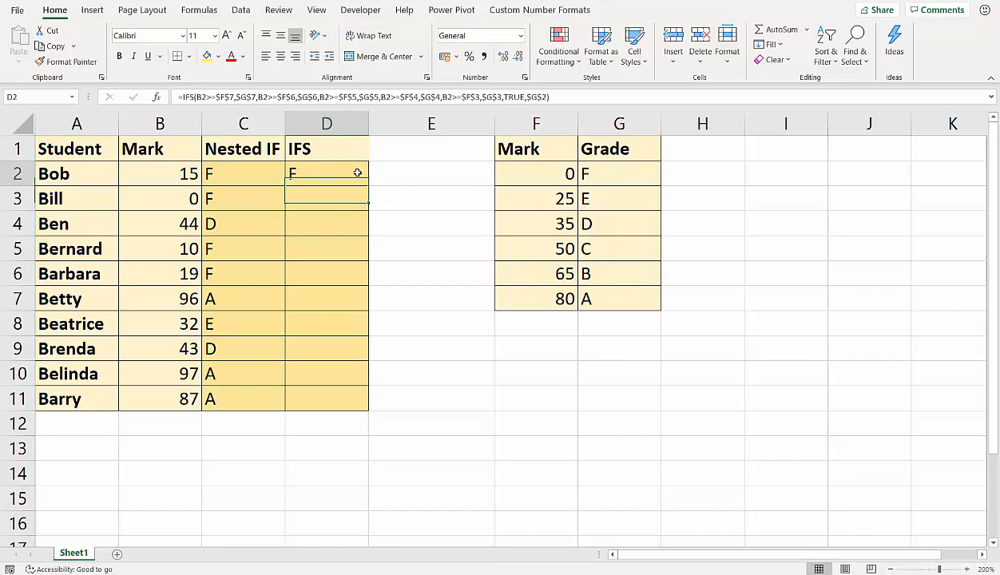
Fill the IFS formula down to D11 and compare D3's formula with C3's nested IF
drag(326, 172, 326, 399)
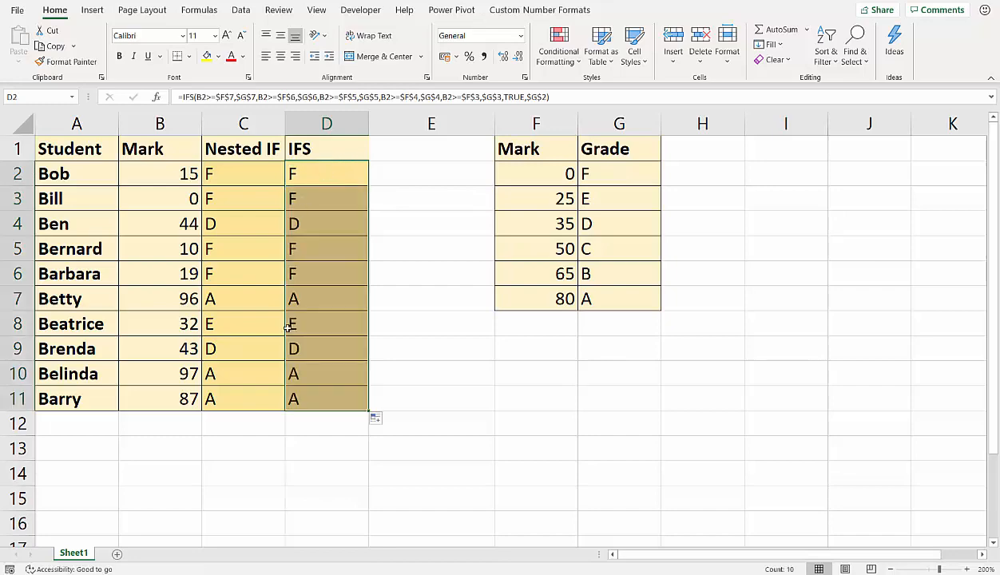
mouse_move(246, 377)
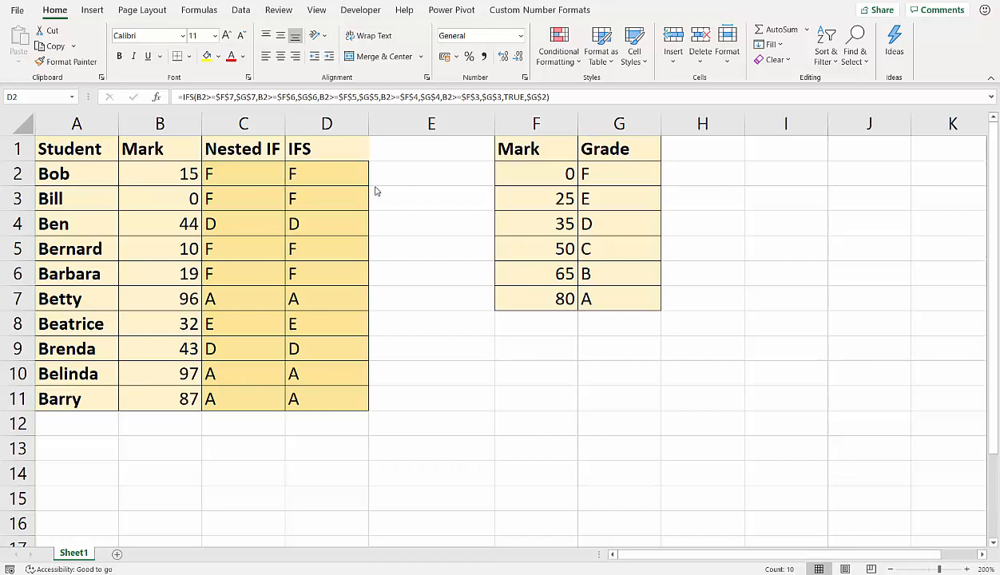
double_click(326, 173)
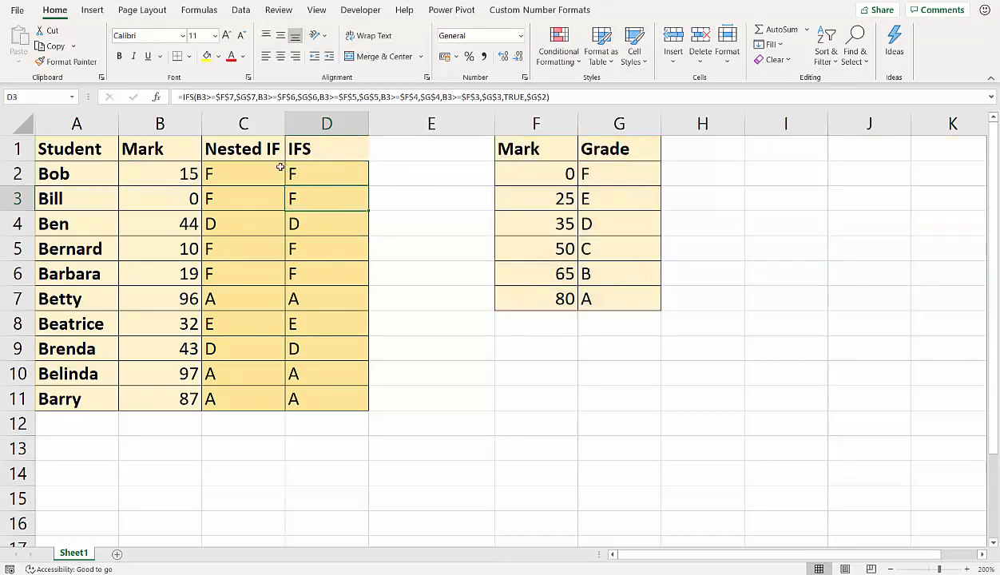
double_click(243, 173)
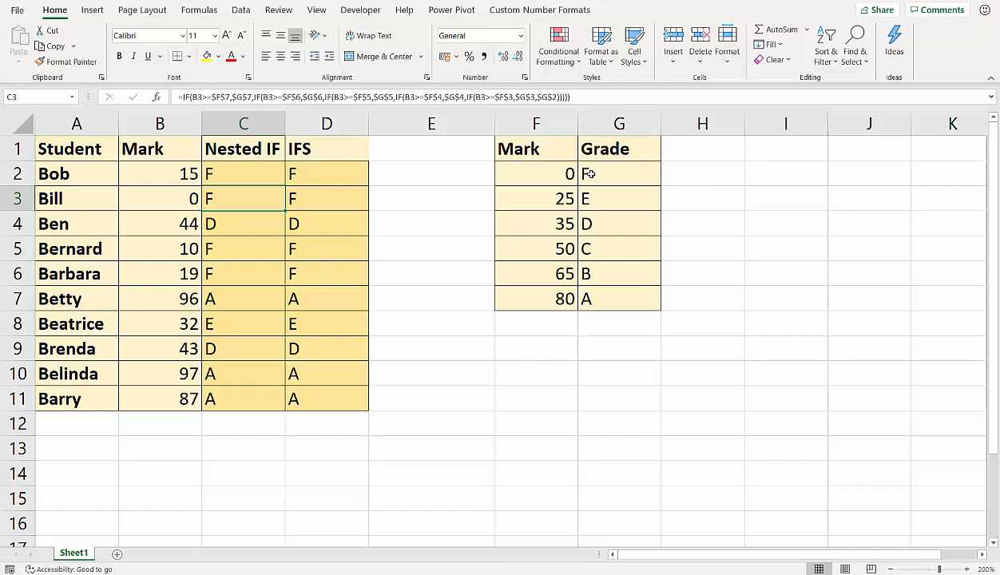
click(431, 123)
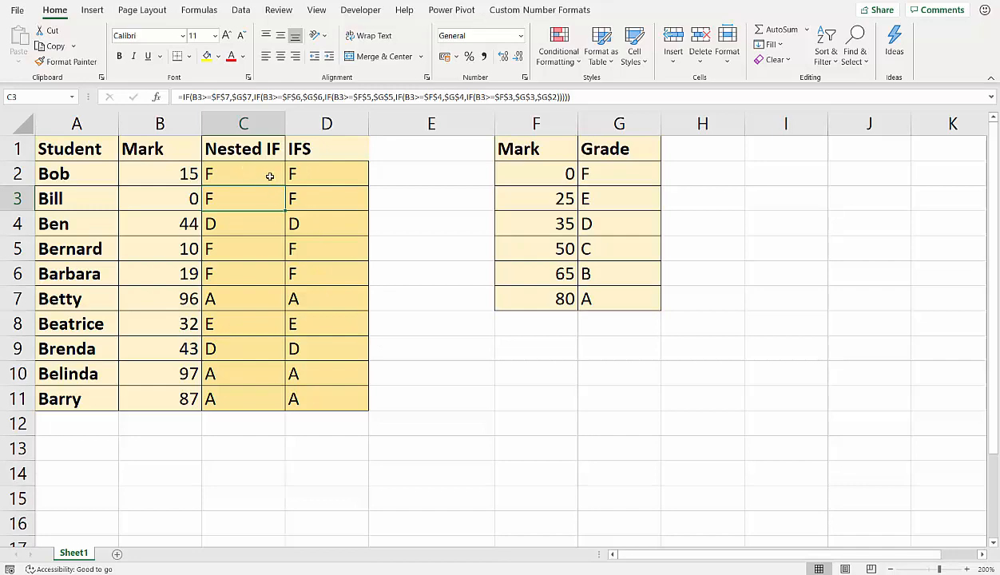
mouse_move(399, 128)
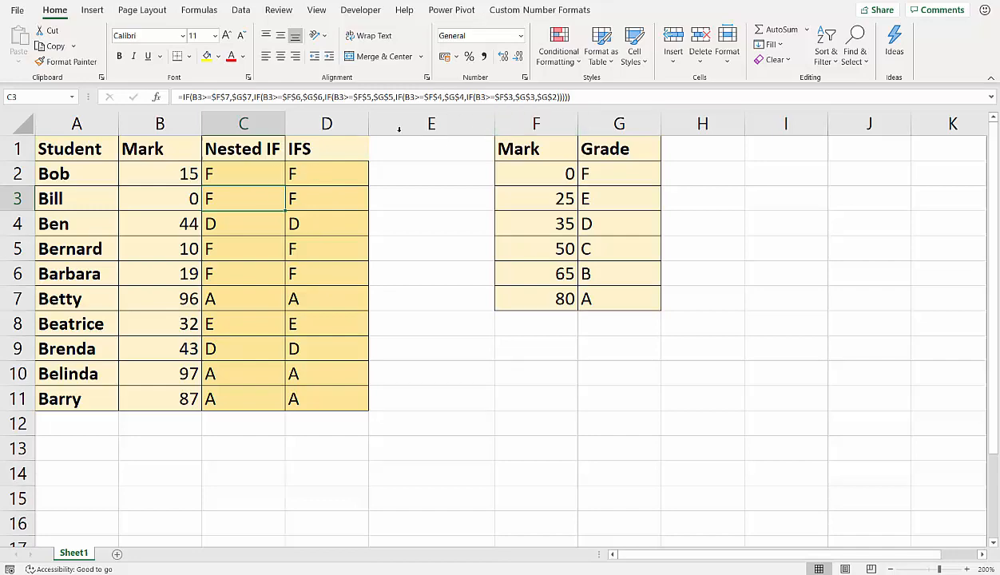
Insert a blank column E, head it VLOOKUP and begin =vl in E2
right_click(431, 122)
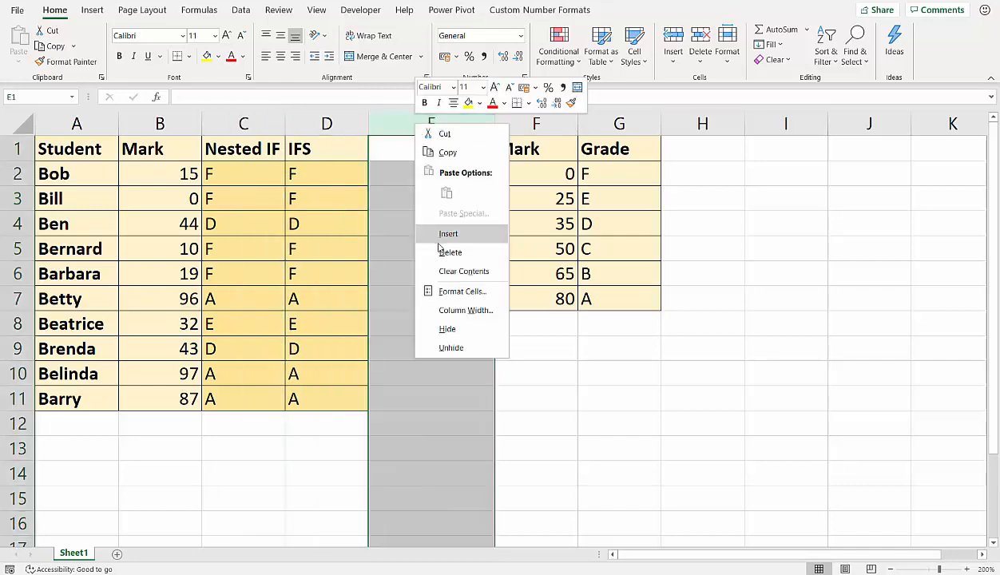
click(447, 233)
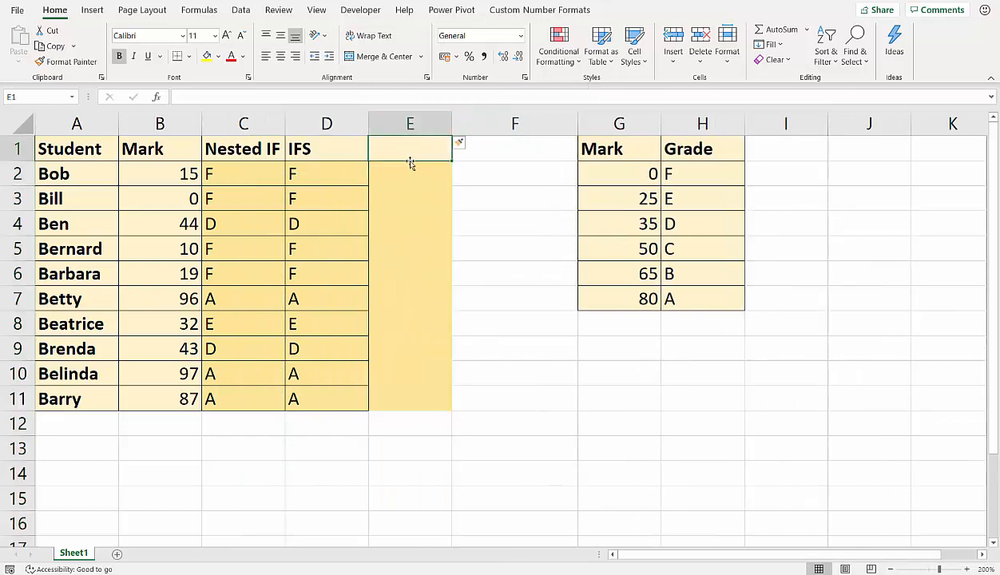
text(VLOOKUP)
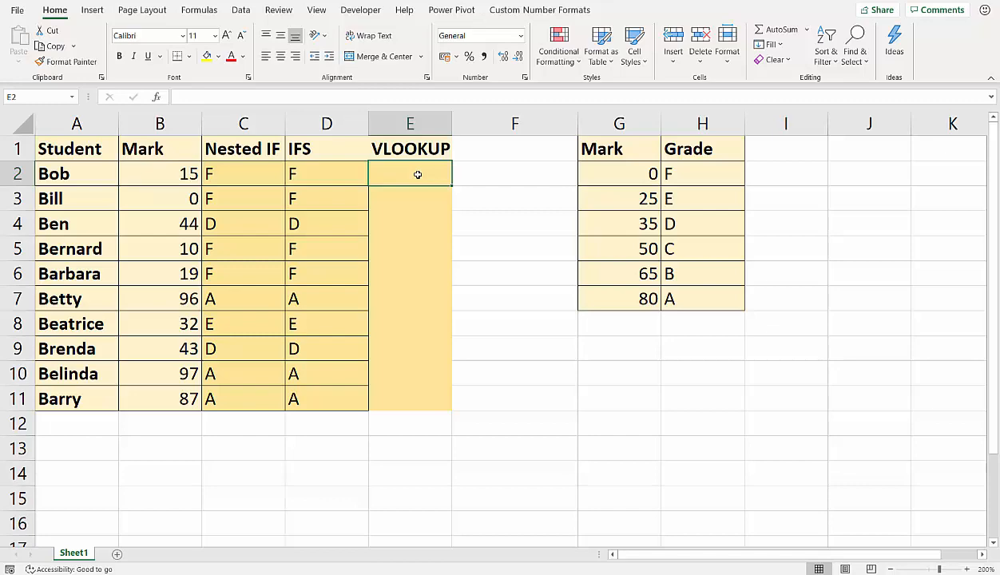
text(=vl)
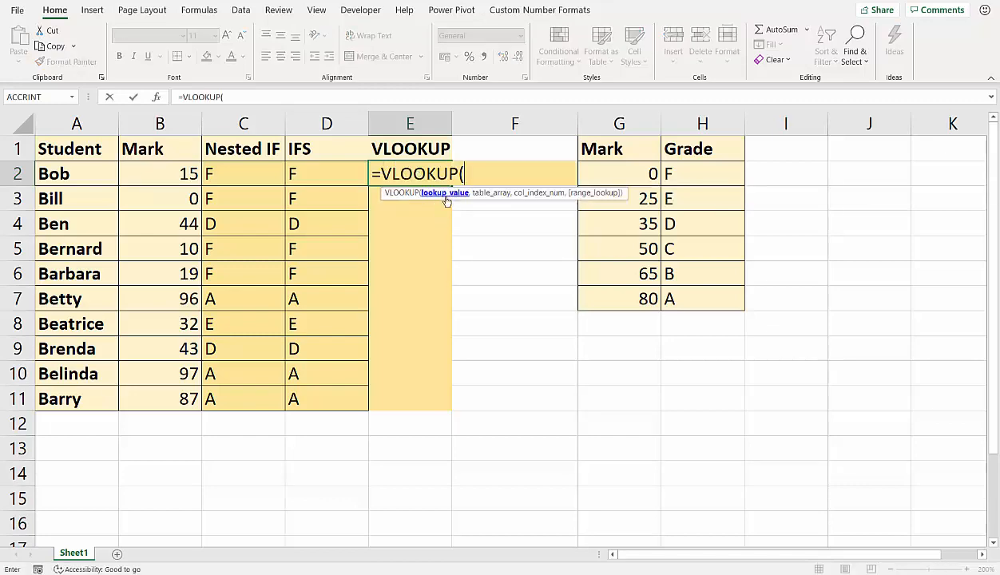
Complete =VLOOKUP(B2, absolute mark/grade table, 2) for Bob's grade in E2
click(160, 172)
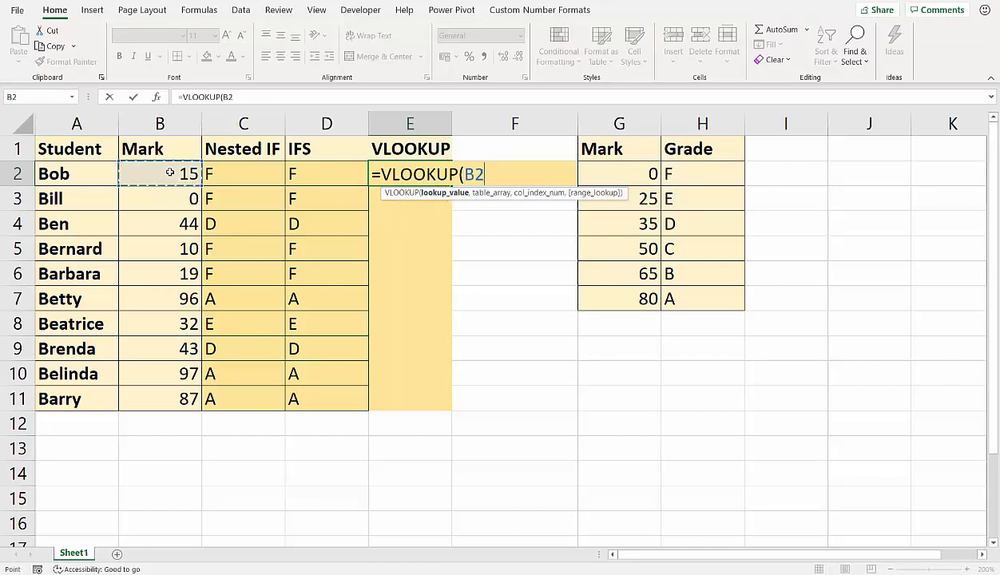
text(,G2:H7)
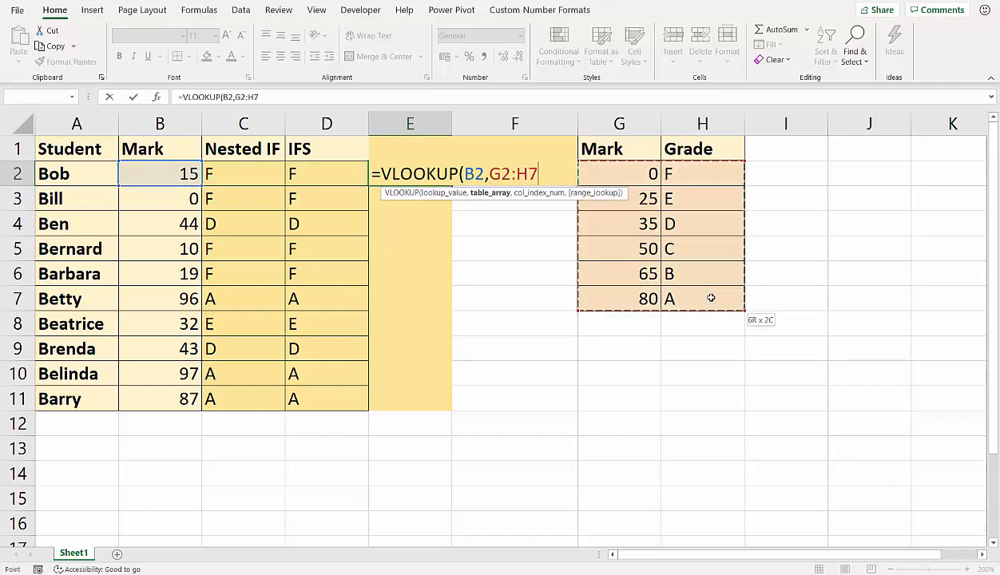
key(f4)
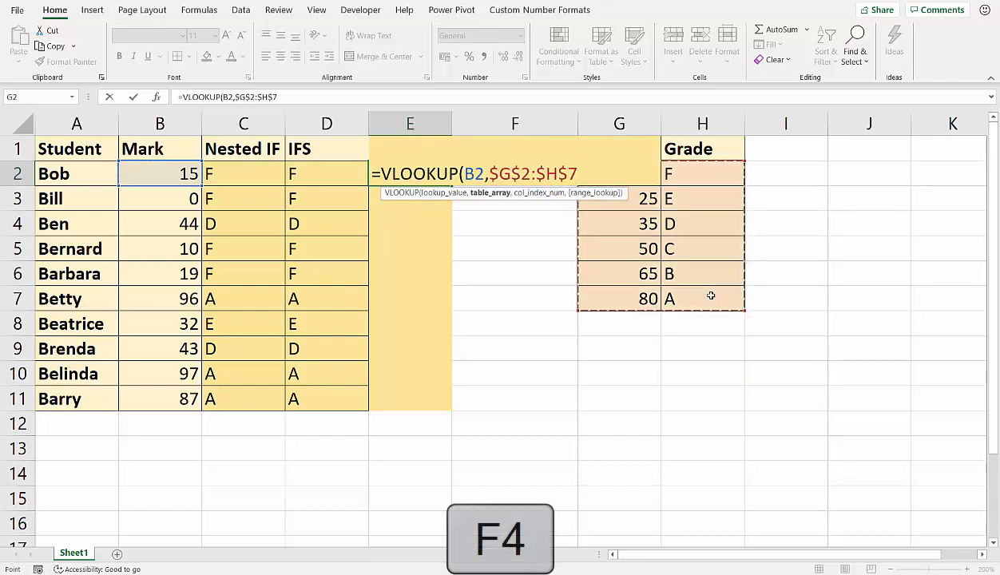
text(,)
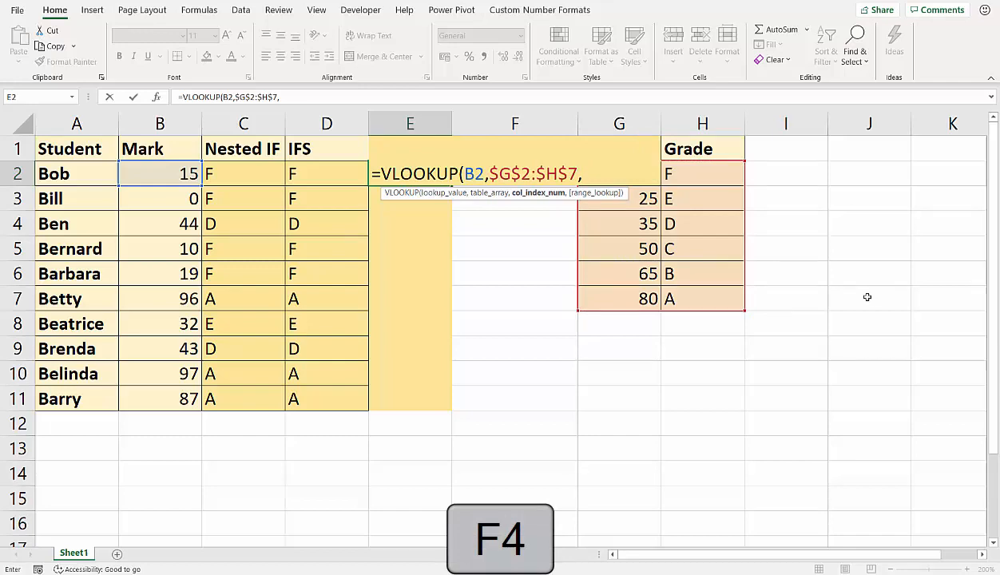
text(2)
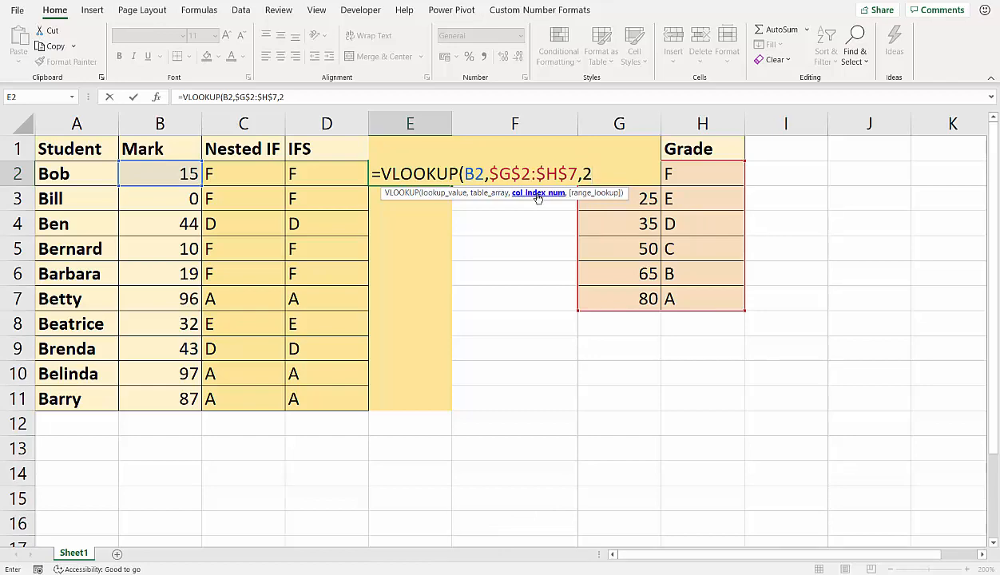
mouse_move(581, 192)
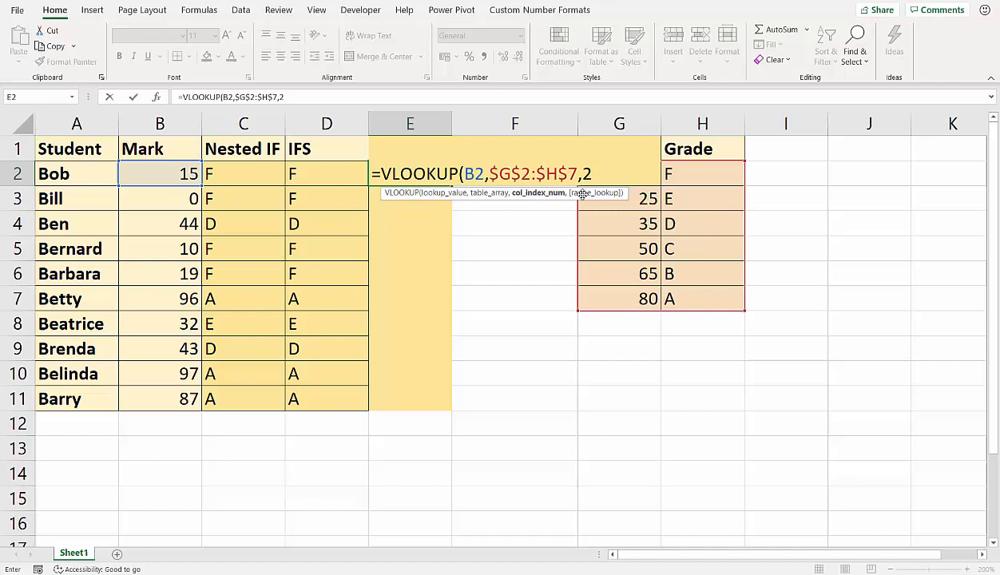
mouse_move(639, 216)
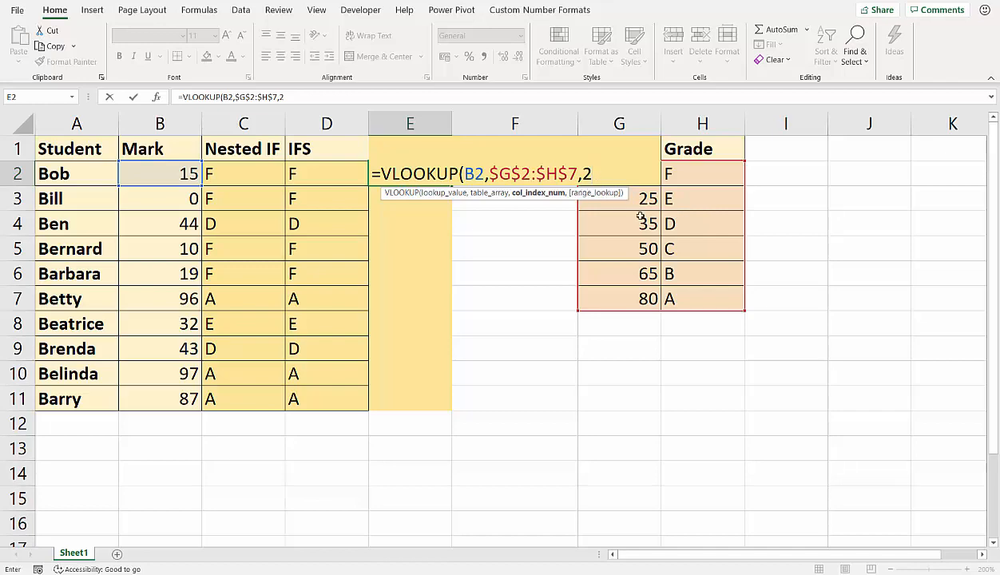
text())
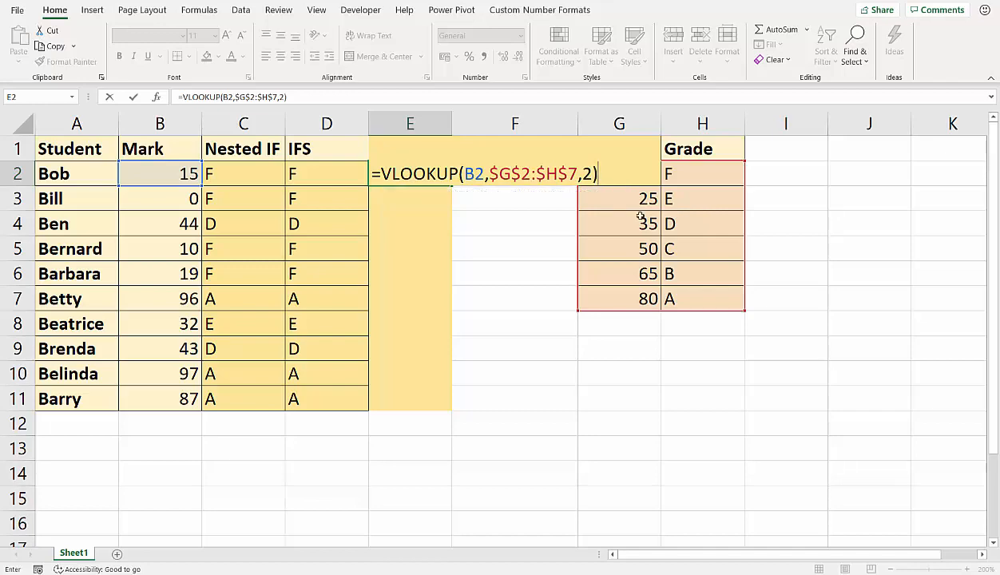
text(,)
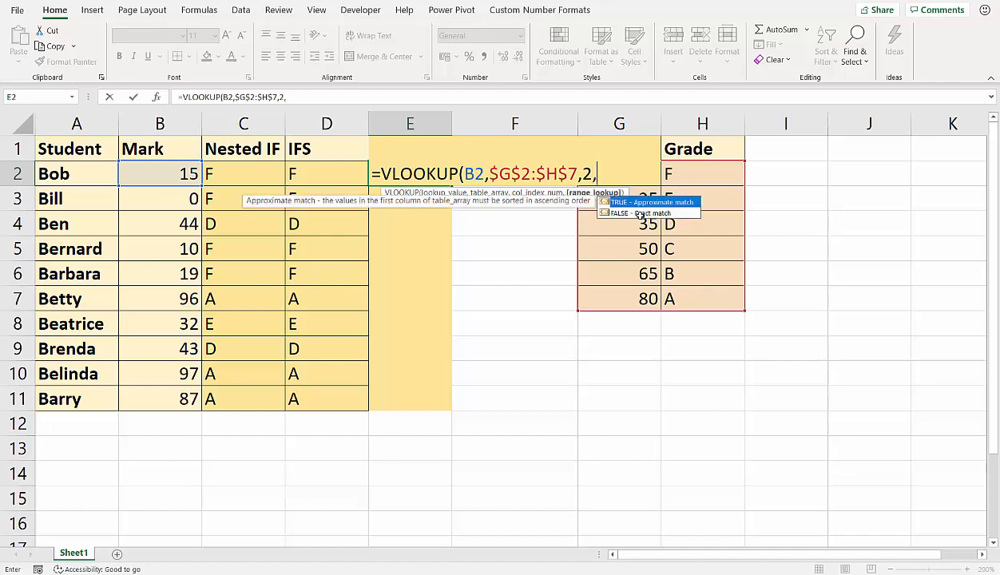
text(0)
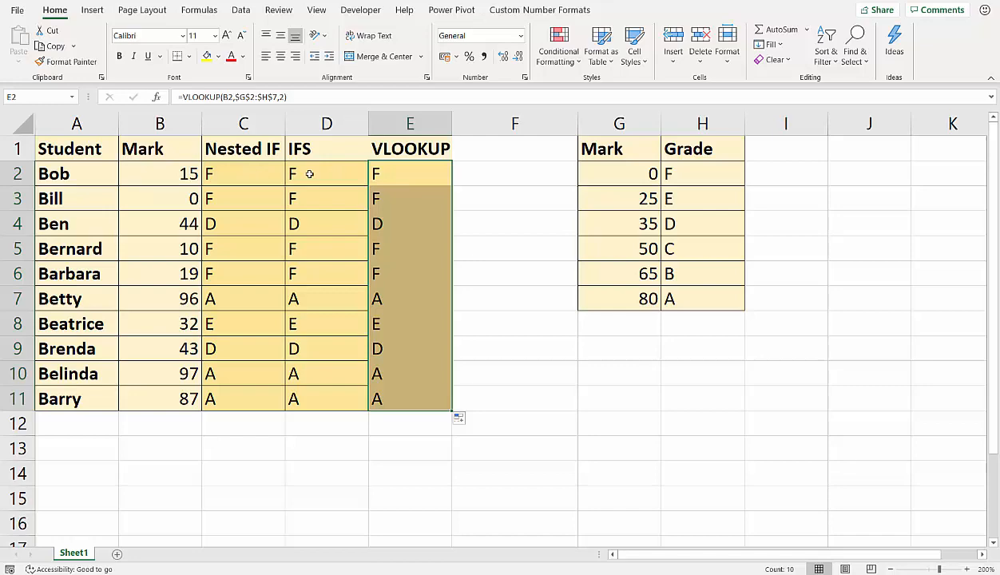
double_click(409, 172)
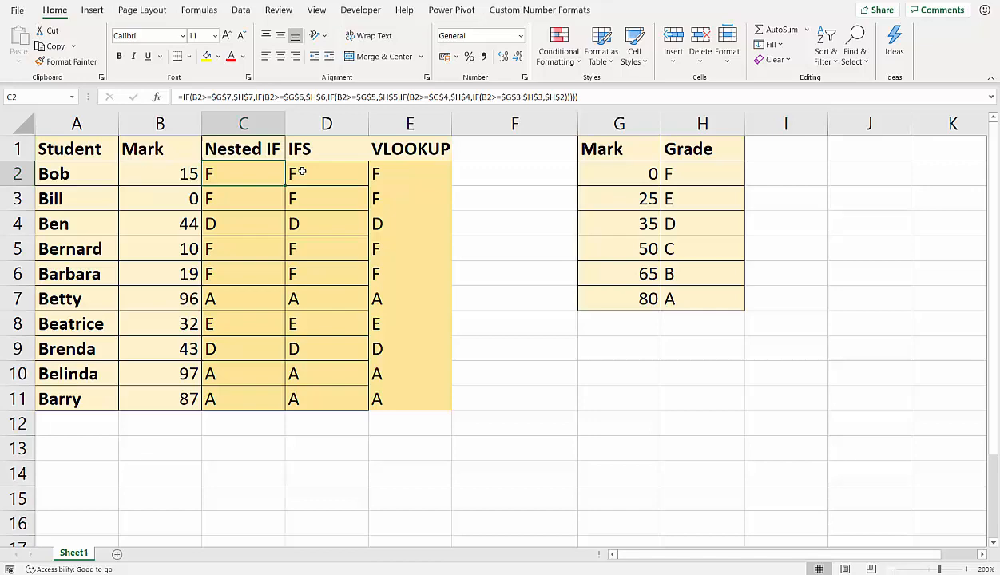
double_click(409, 173)
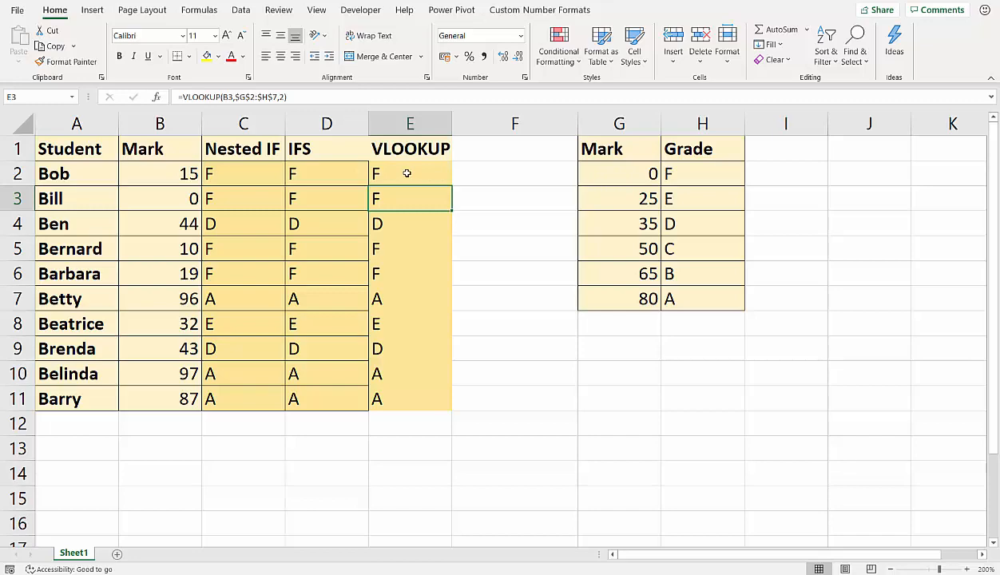
double_click(409, 172)
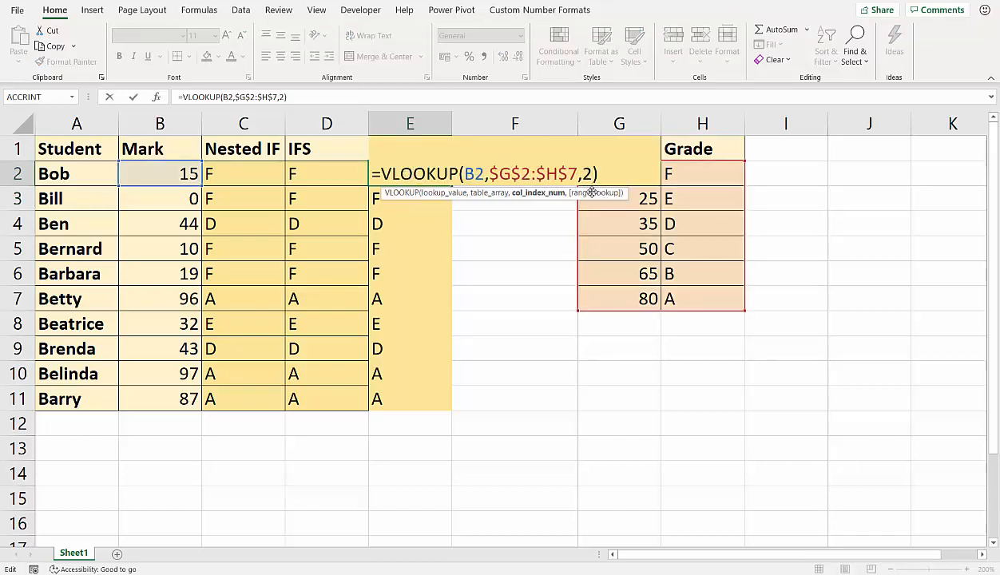
key(Return)
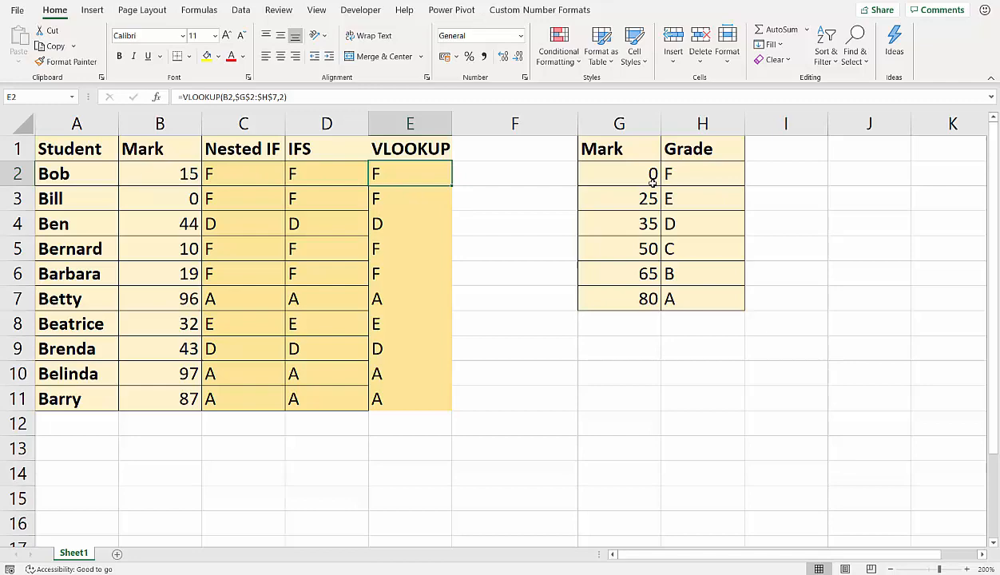
mouse_move(651, 299)
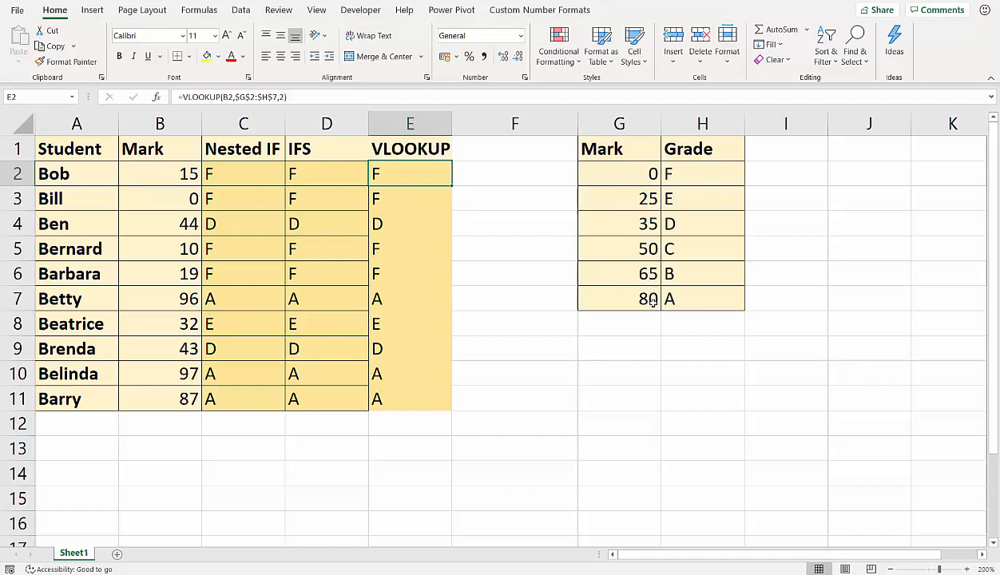